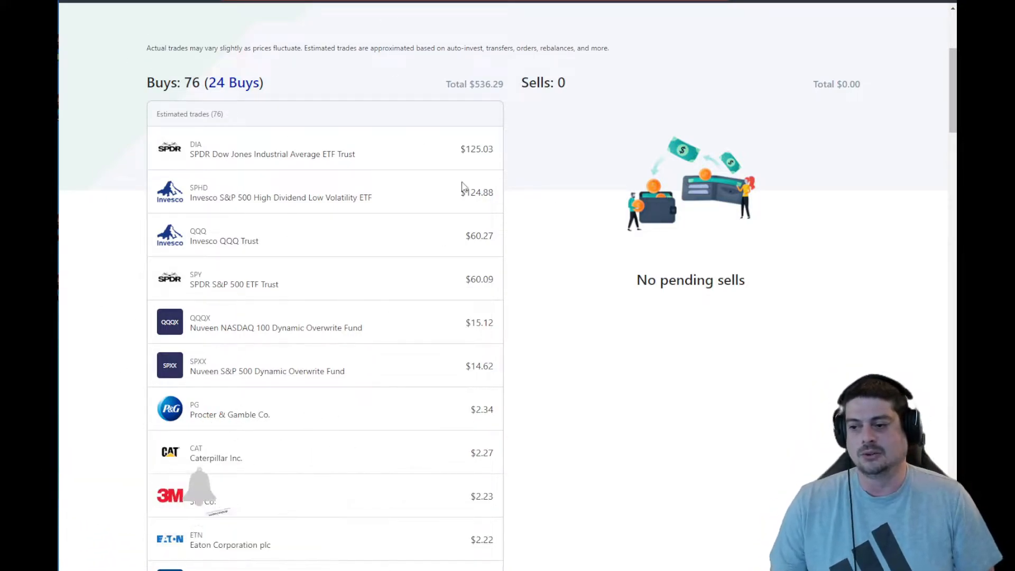
Scroll through the portfolio holdings page before heading to the Spend section.
scroll("down", 3)
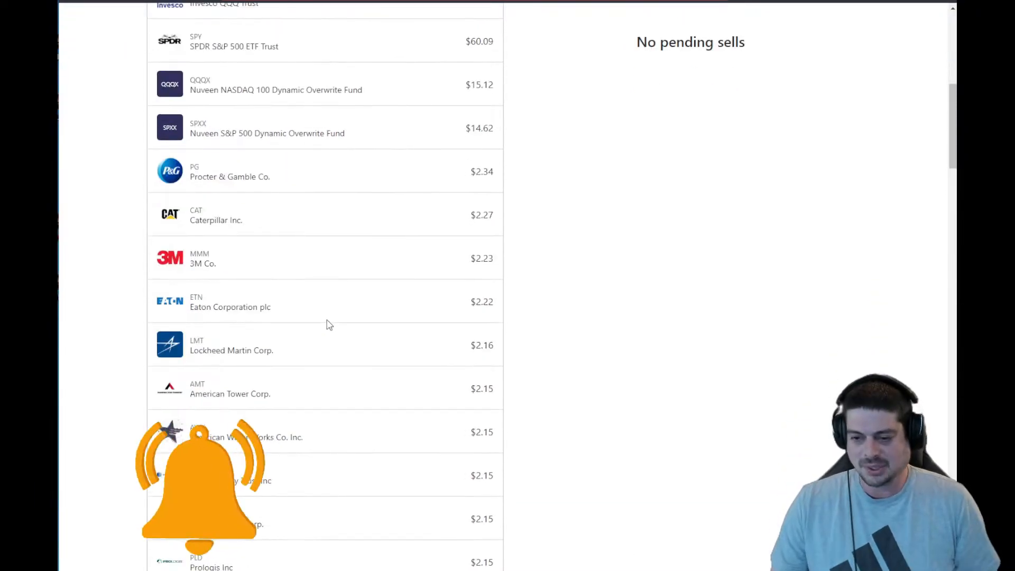
scroll("down", 3)
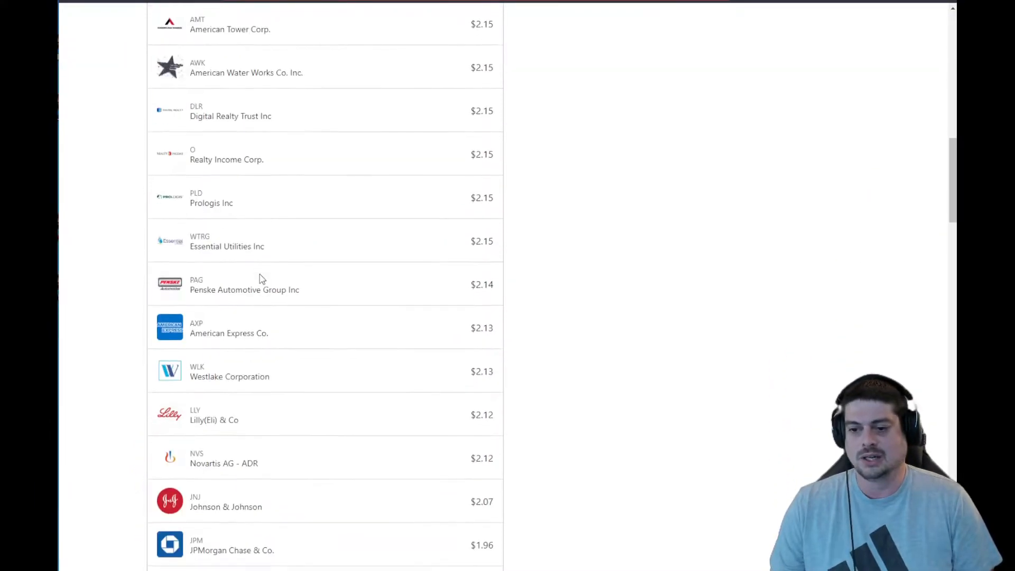
scroll("down", 3)
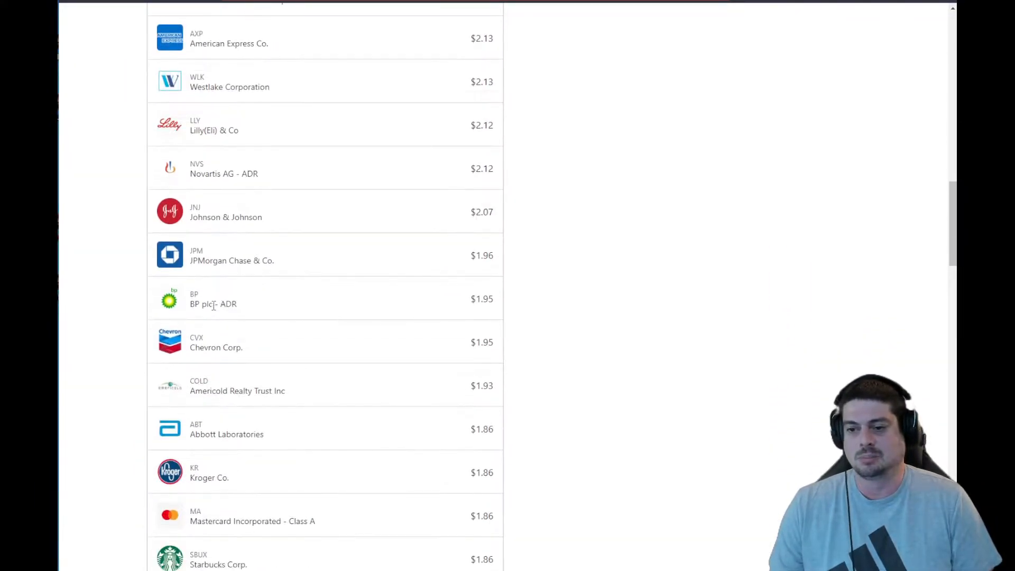
scroll("down", 3)
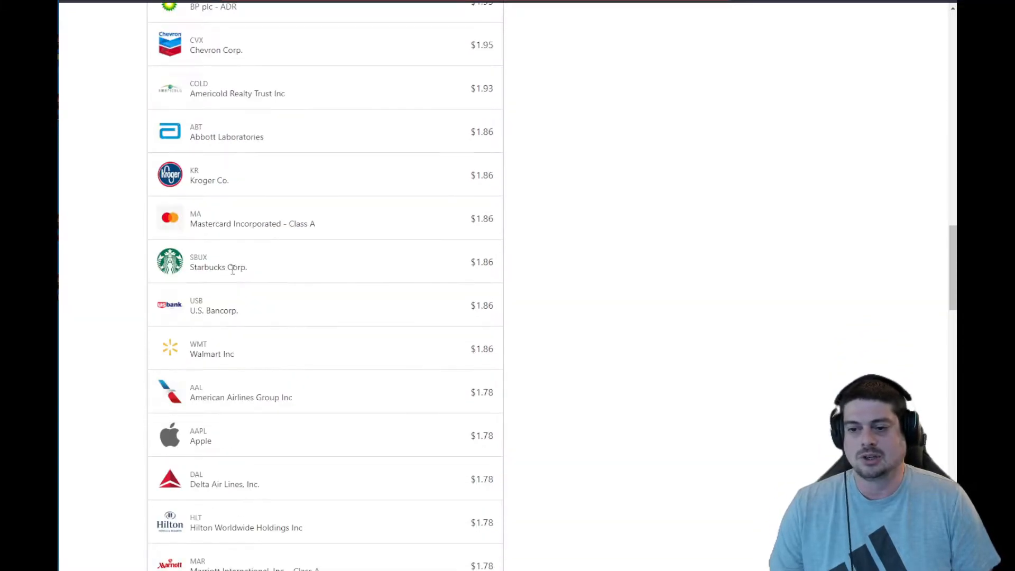
scroll("down", 3)
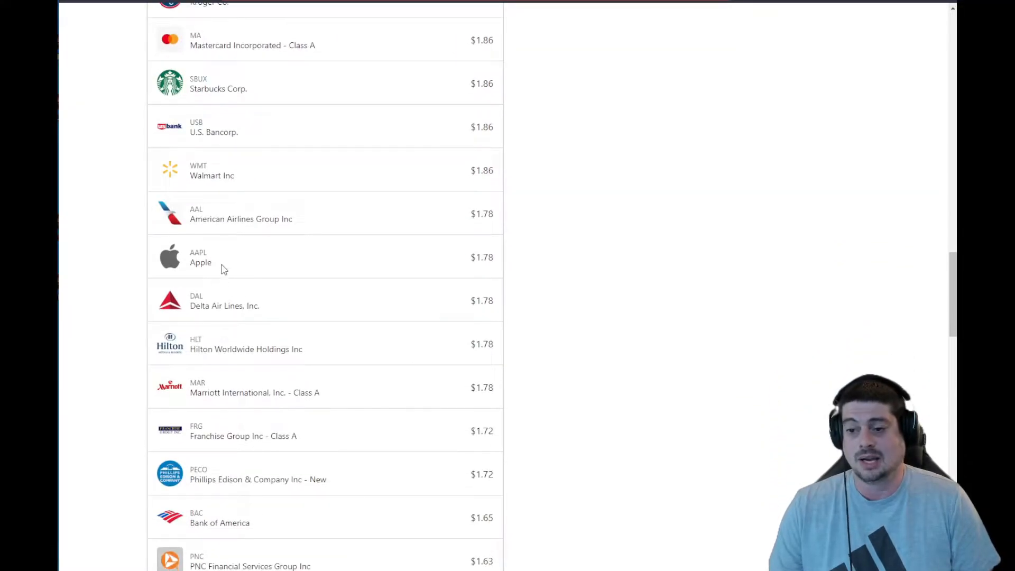
scroll("down", 3)
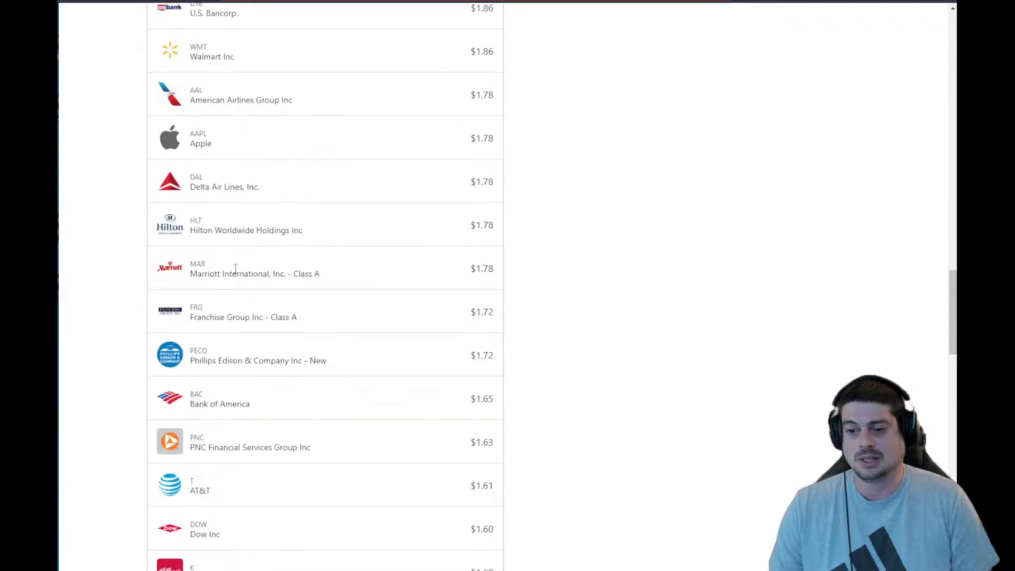
scroll("down", 3)
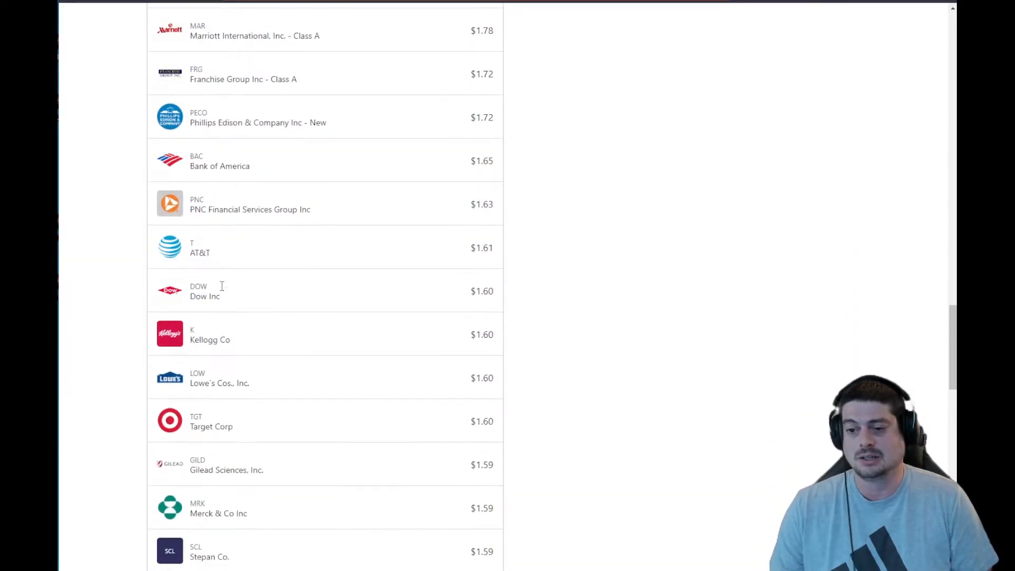
scroll("down", 3)
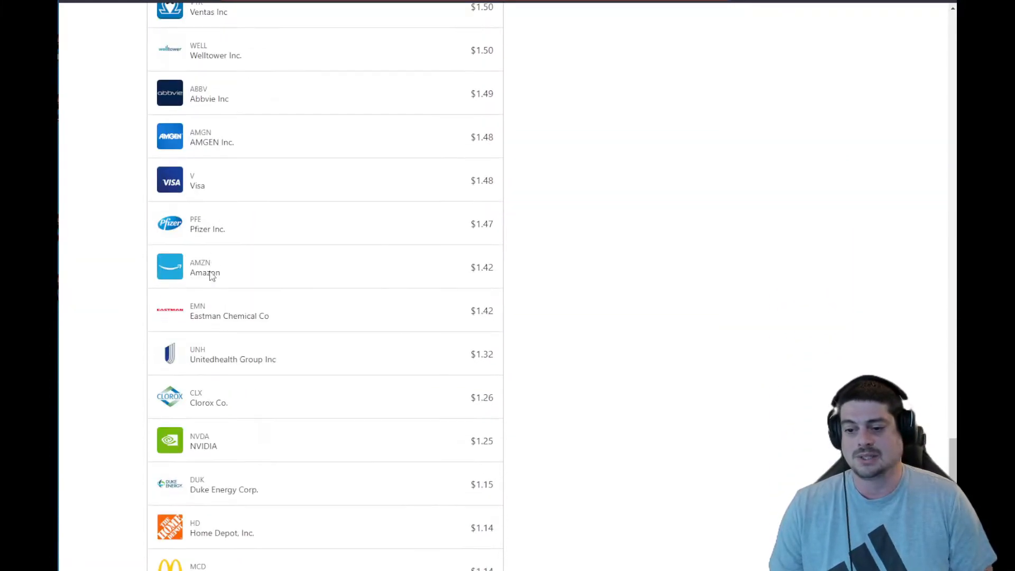
scroll("down", 3)
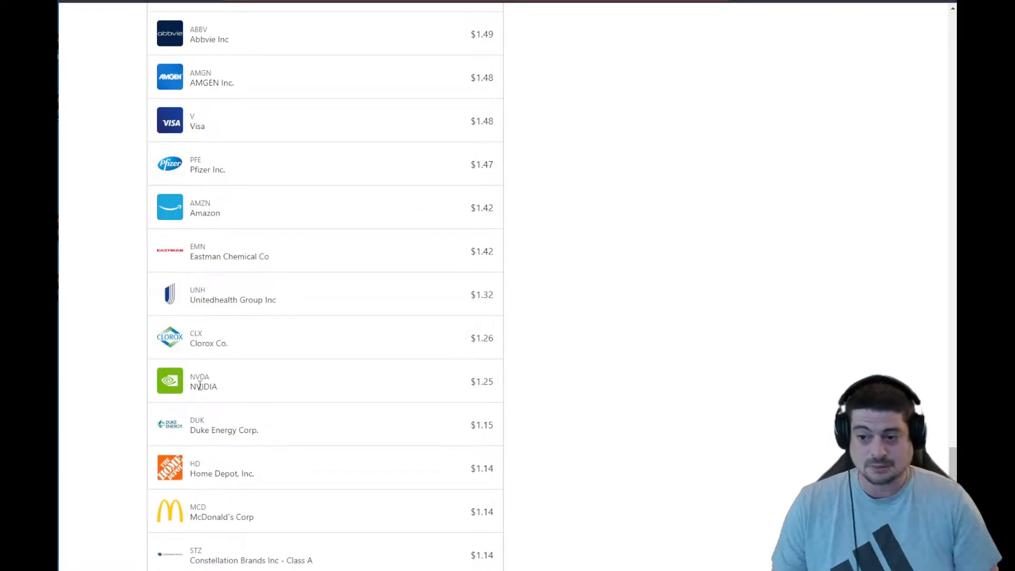
scroll("up", 3)
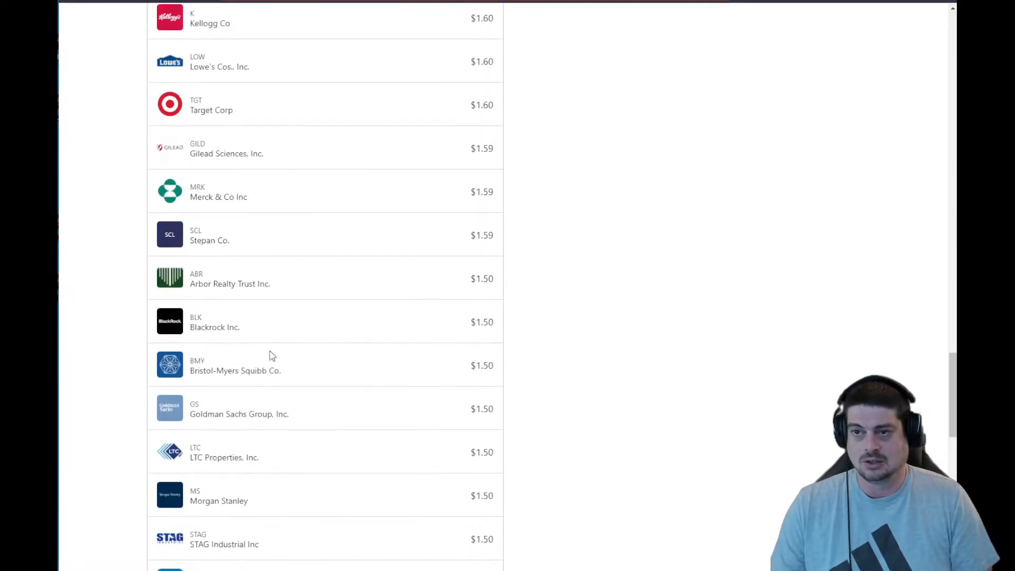
scroll("up", 3)
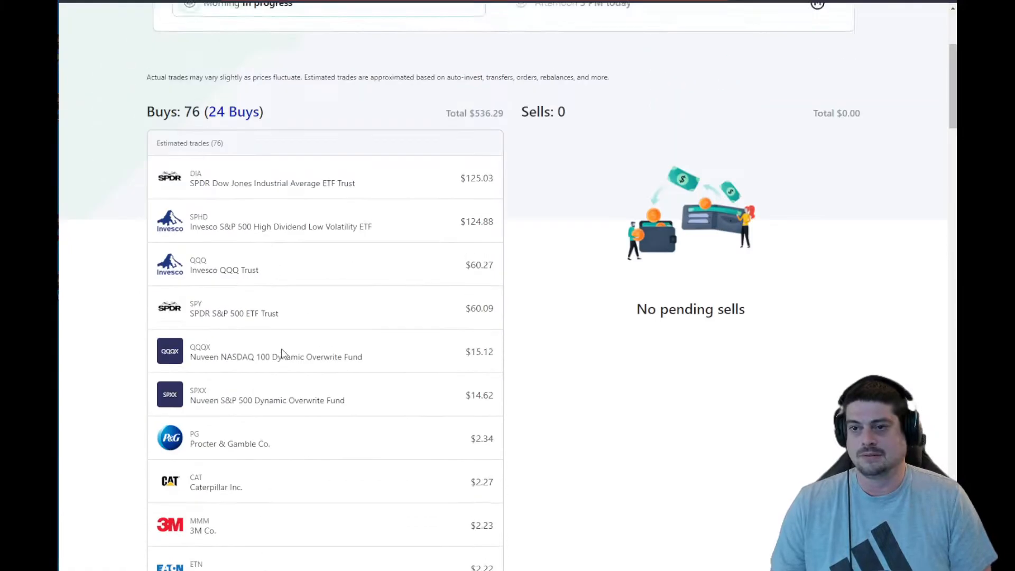
View the Owner's Rewards Credit Card transactions with its $205.24 balance.
left_click(345, 21)
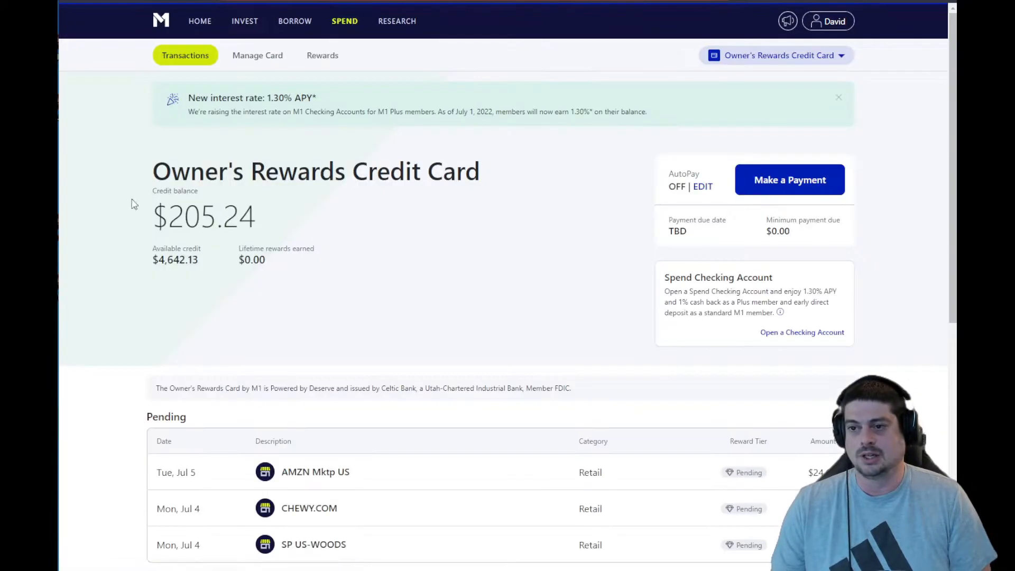
mouse_move(305, 346)
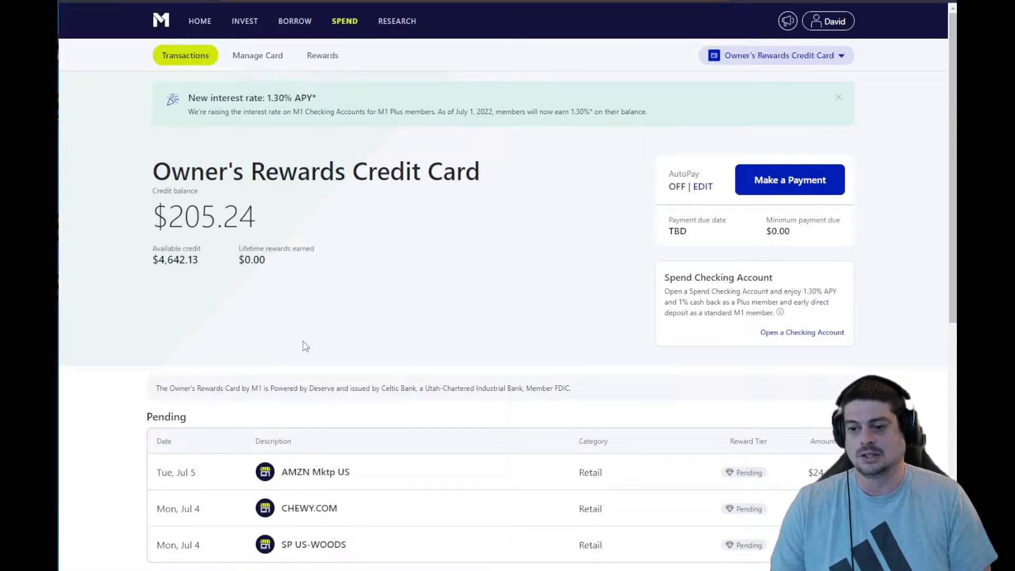
scroll("down", 3)
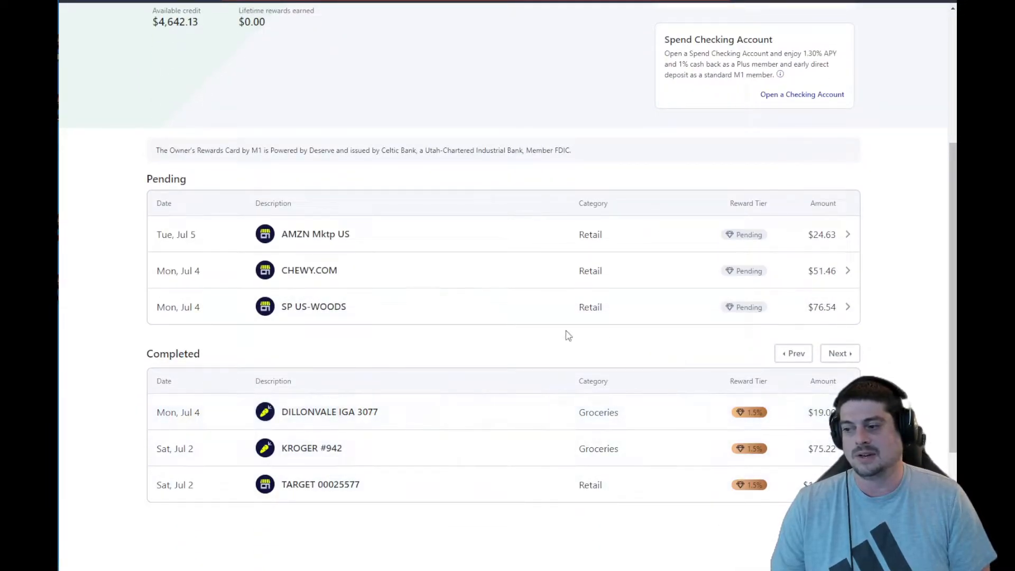
scroll("up", 3)
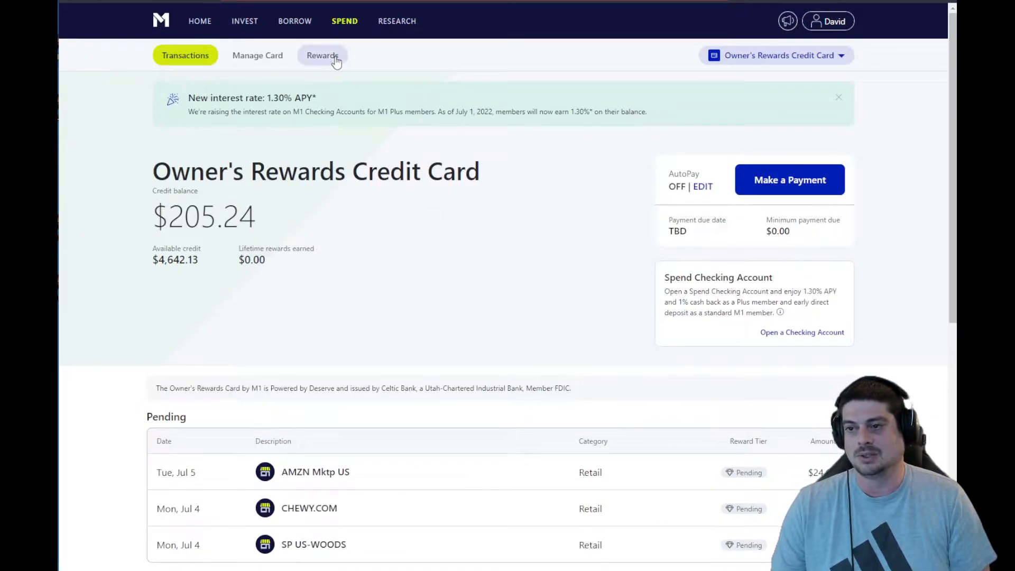
Review the card's rewards showing $3.09 pending and every cash back rate for stocks not in the portfolio.
left_click(322, 55)
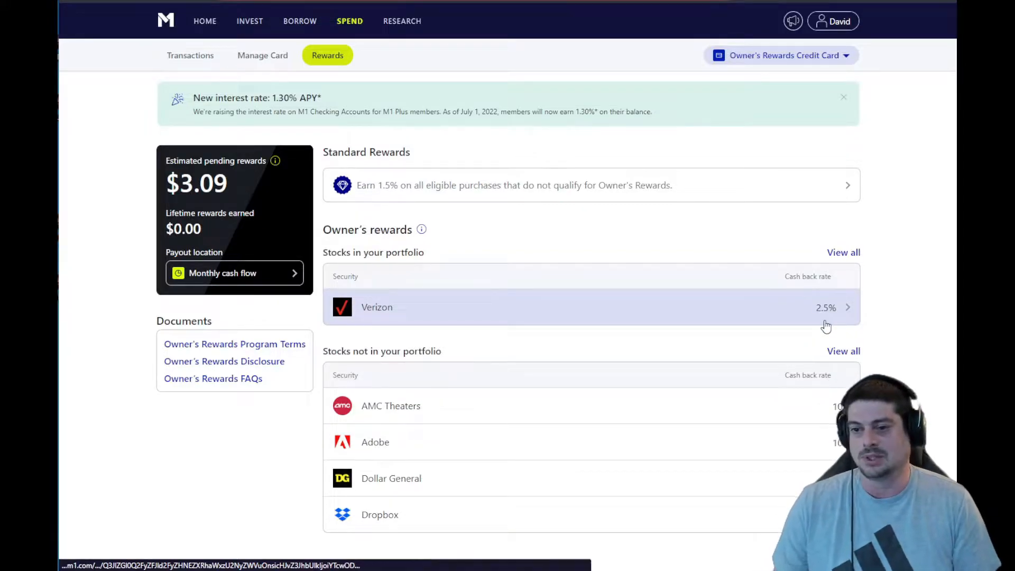
left_click(843, 351)
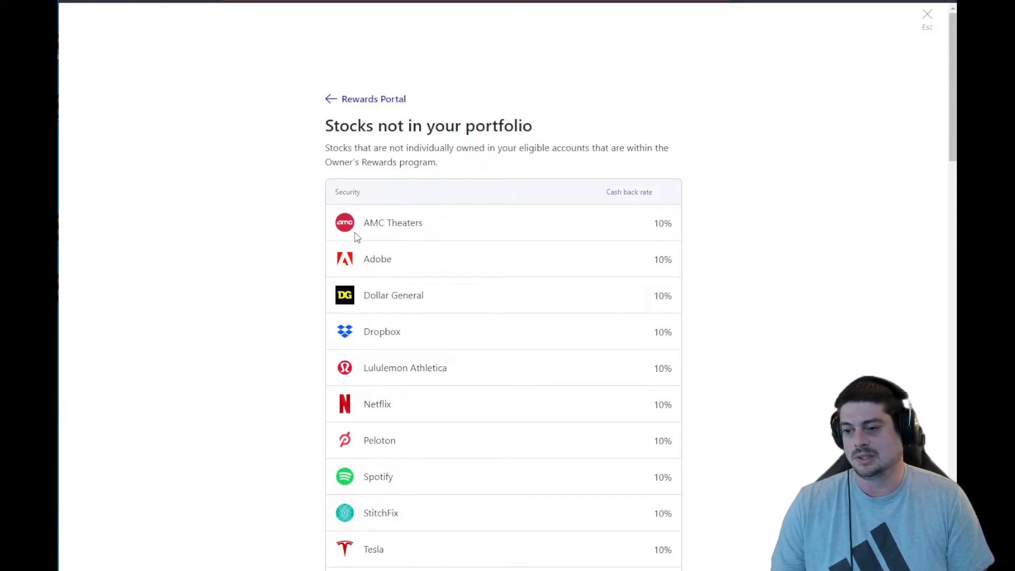
scroll("down", 3)
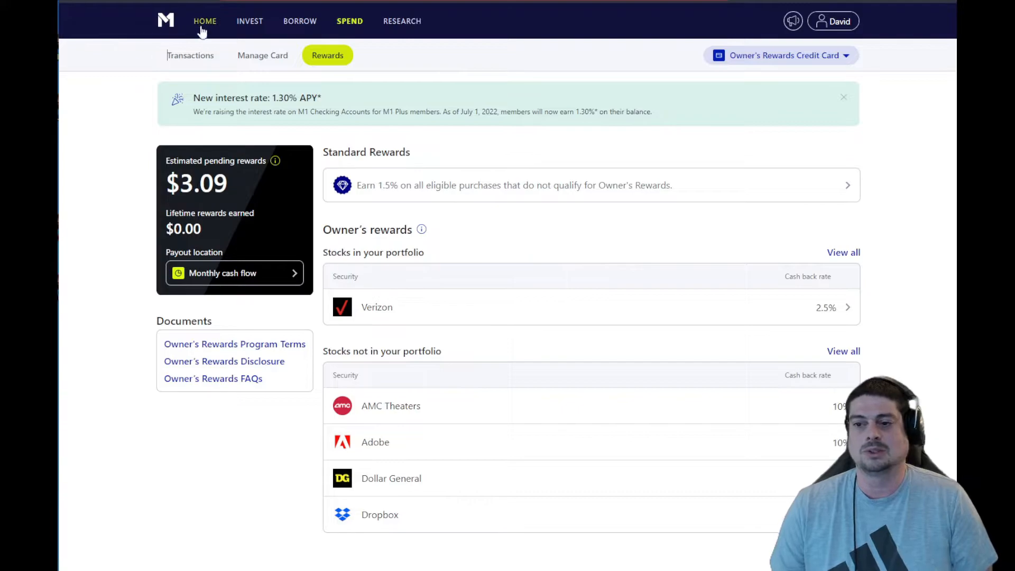
left_click(250, 21)
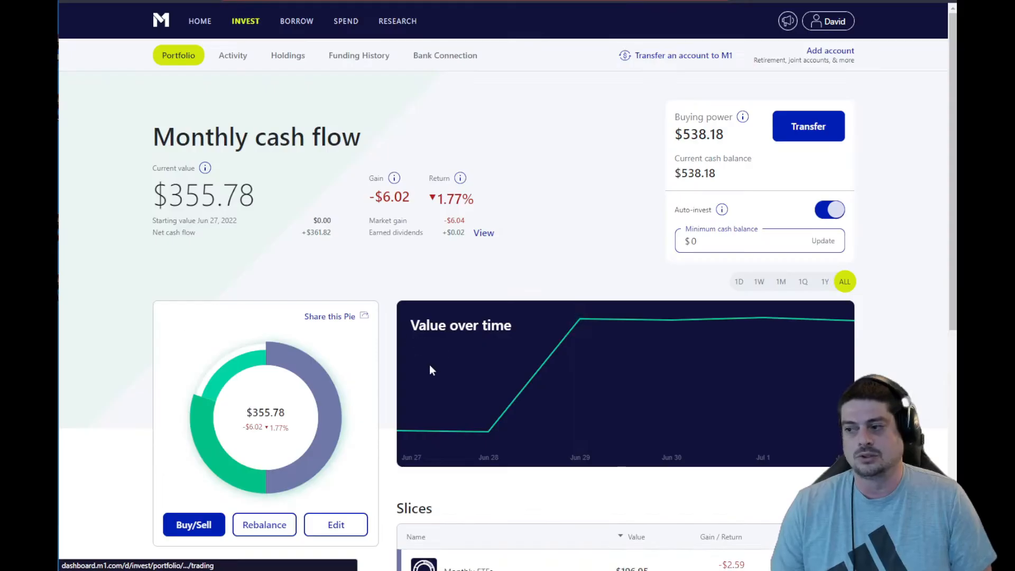
scroll("down", 3)
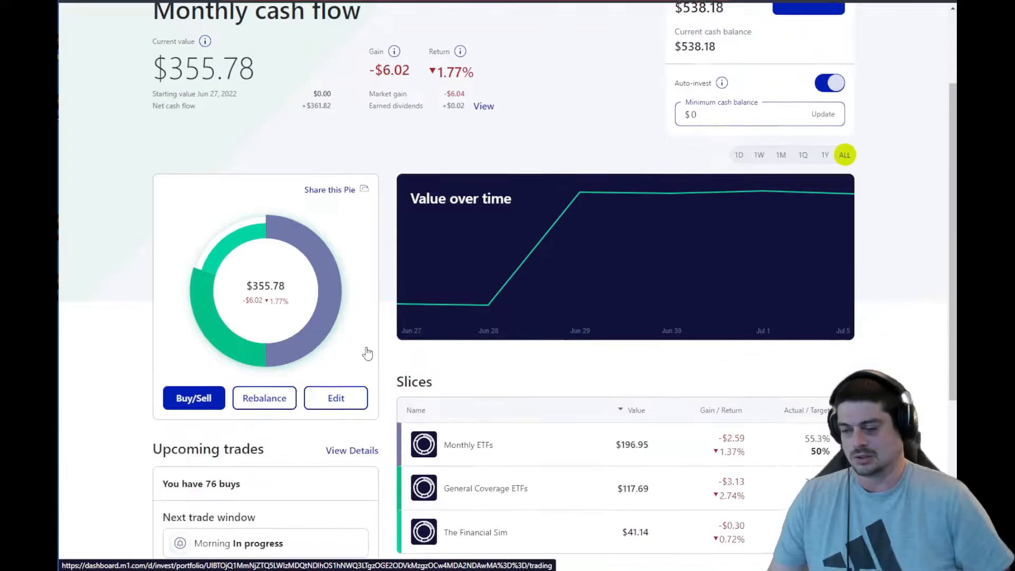
scroll("down", 3)
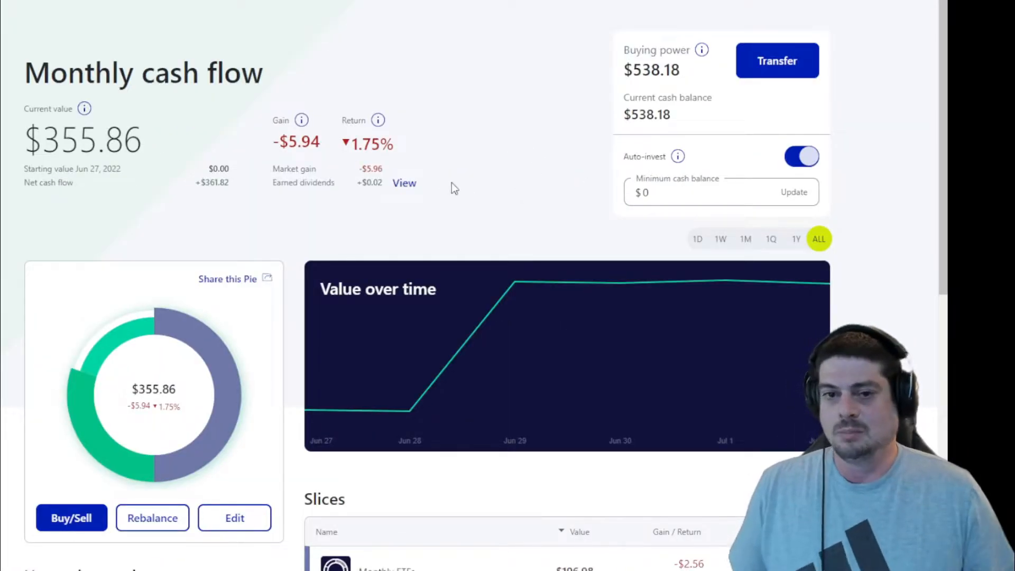
mouse_move(408, 107)
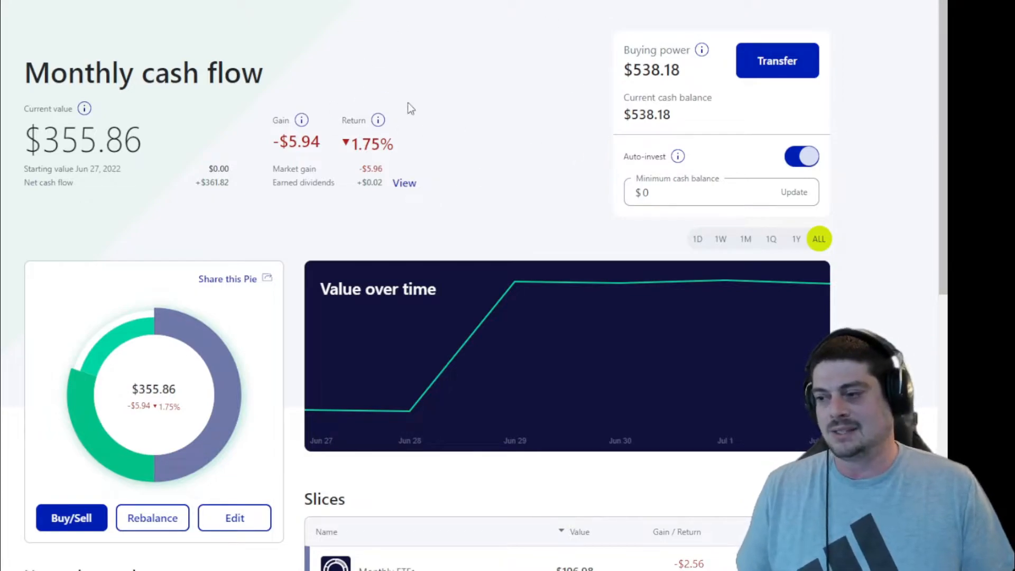
mouse_move(495, 98)
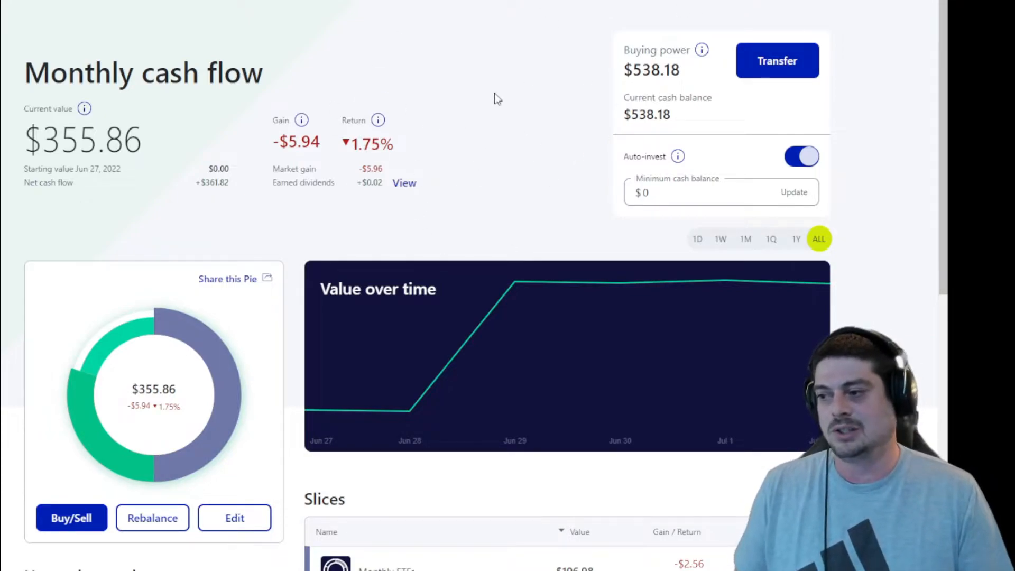
scroll("up", 3)
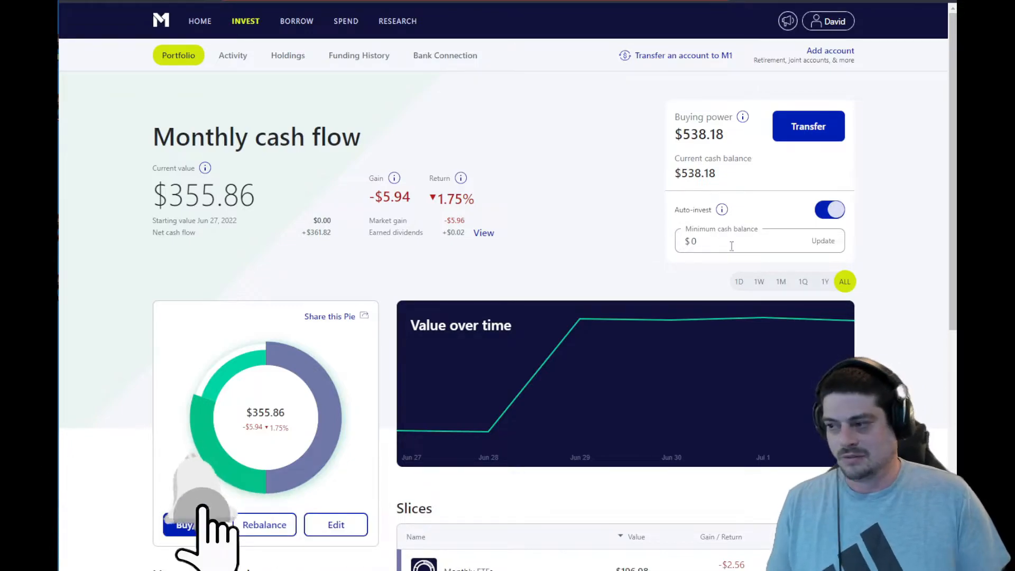
scroll("down", 3)
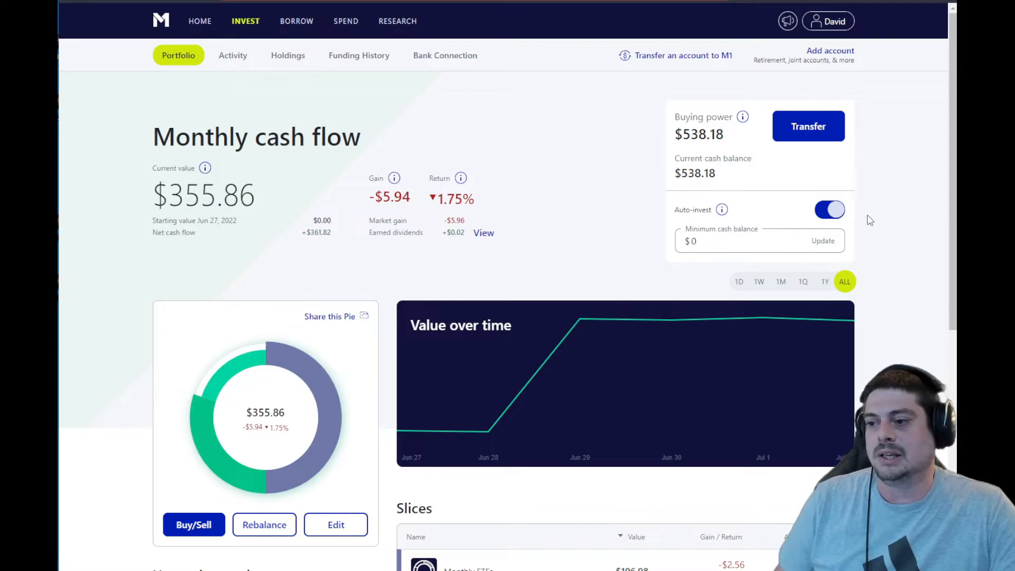
mouse_move(851, 219)
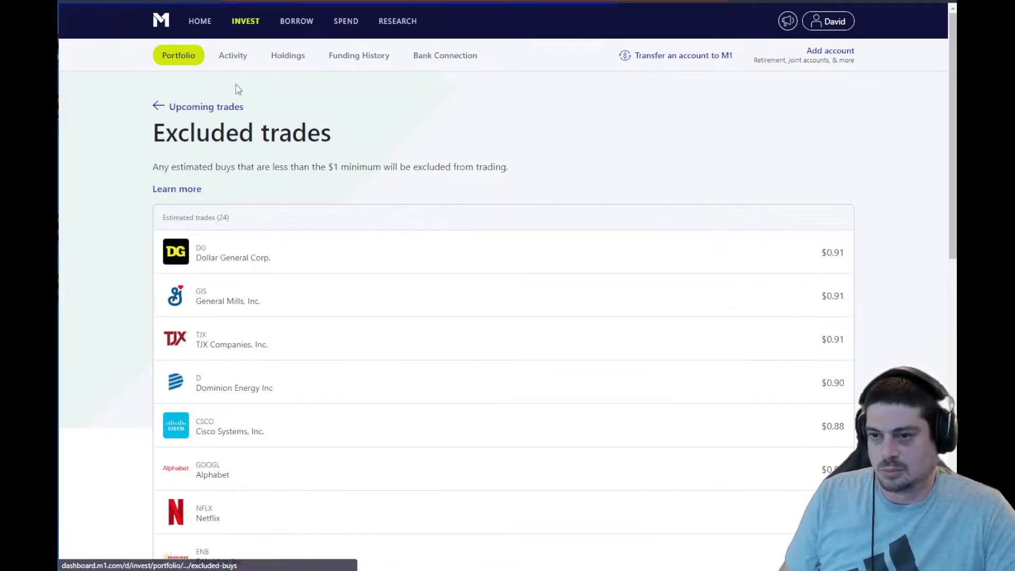
Scroll through the 24 excluded estimated buys under the $1 minimum, topped by Dollar General at $0.91.
scroll("down", 3)
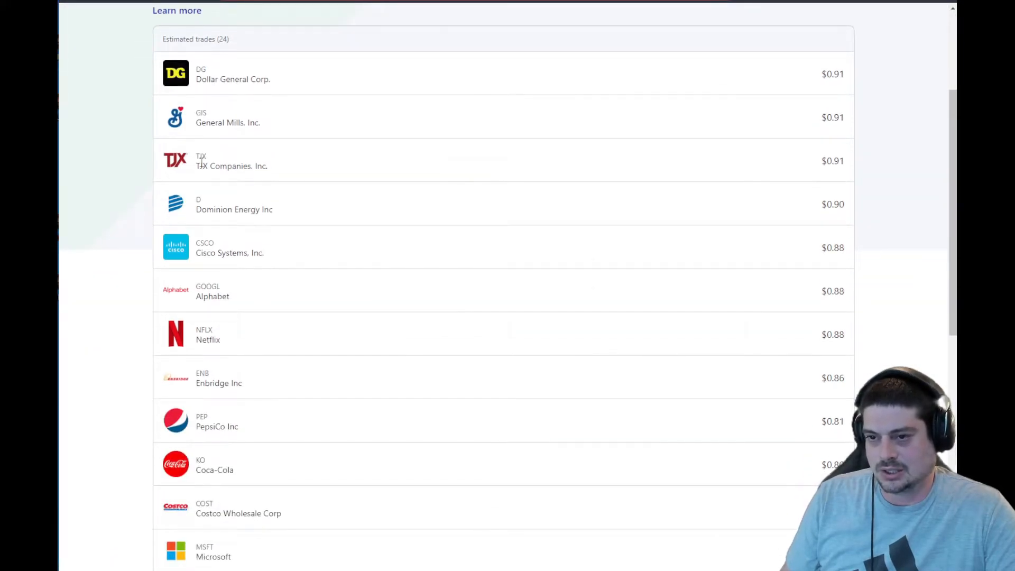
scroll("down", 3)
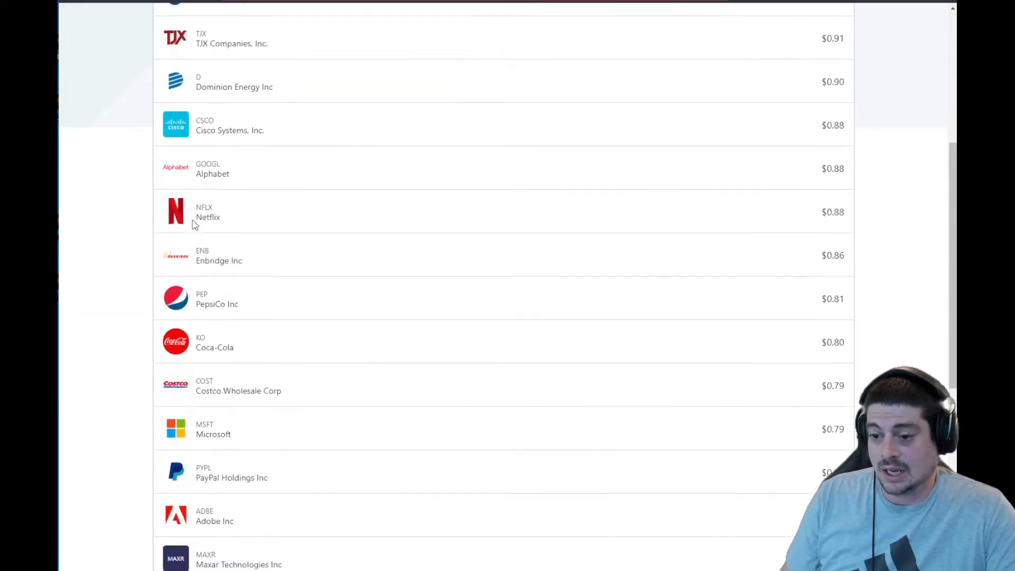
scroll("down", 3)
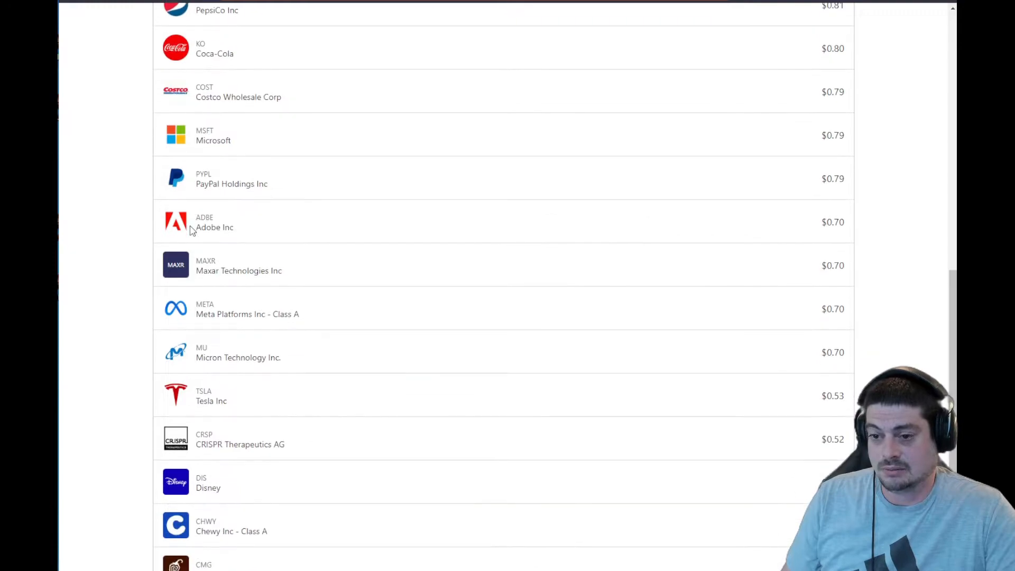
scroll("down", 3)
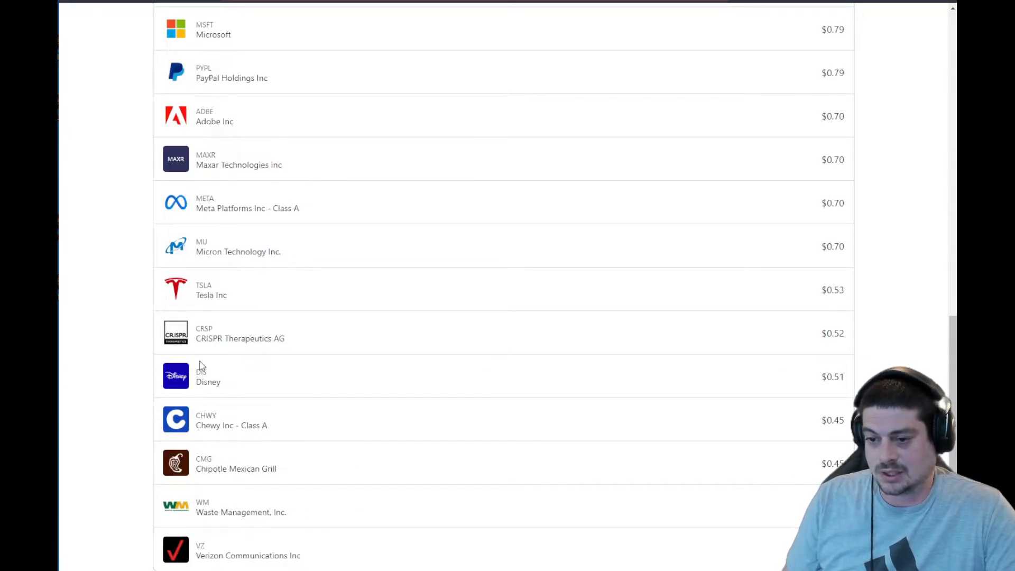
mouse_move(211, 542)
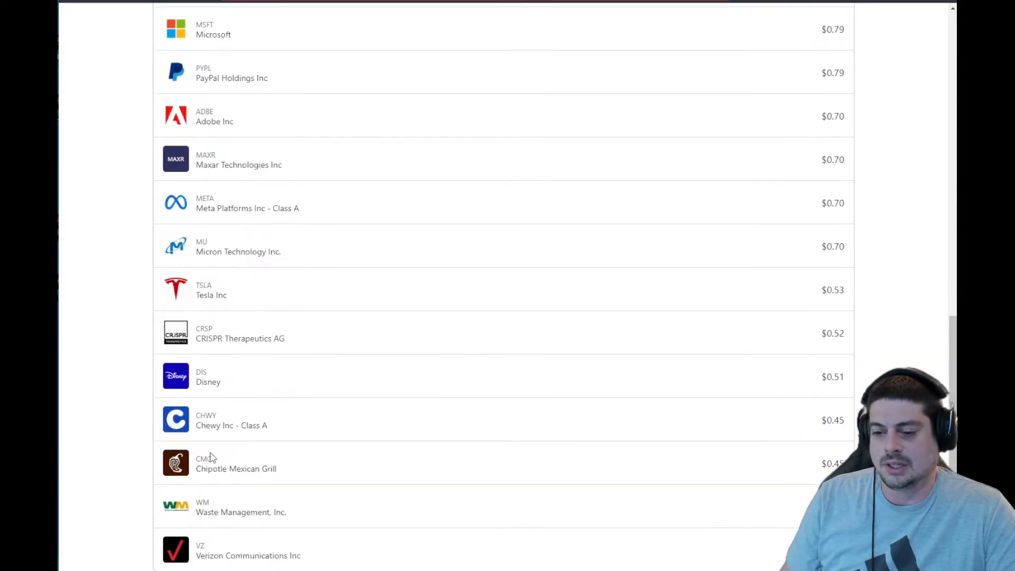
scroll("up", 3)
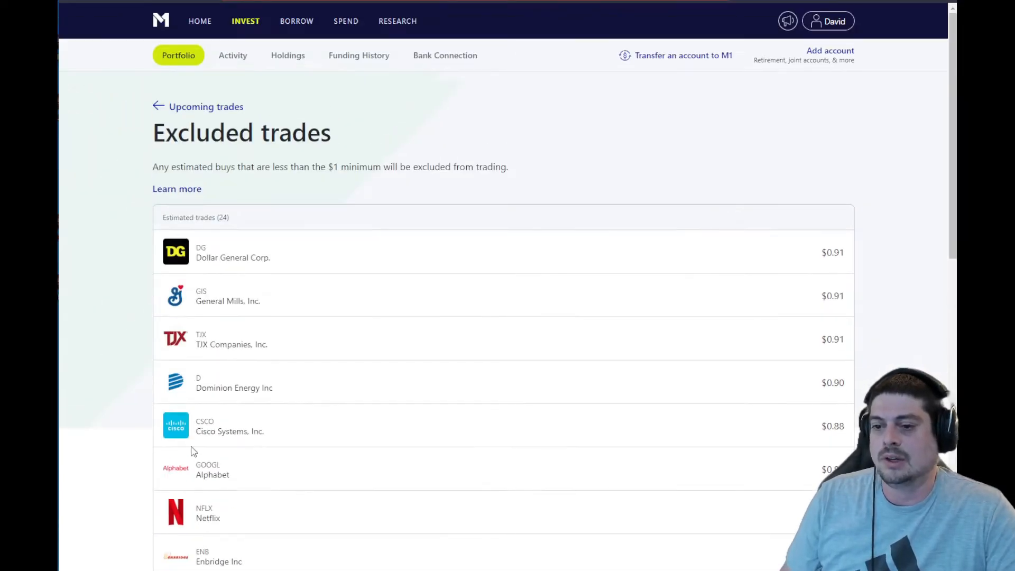
scroll("down", 3)
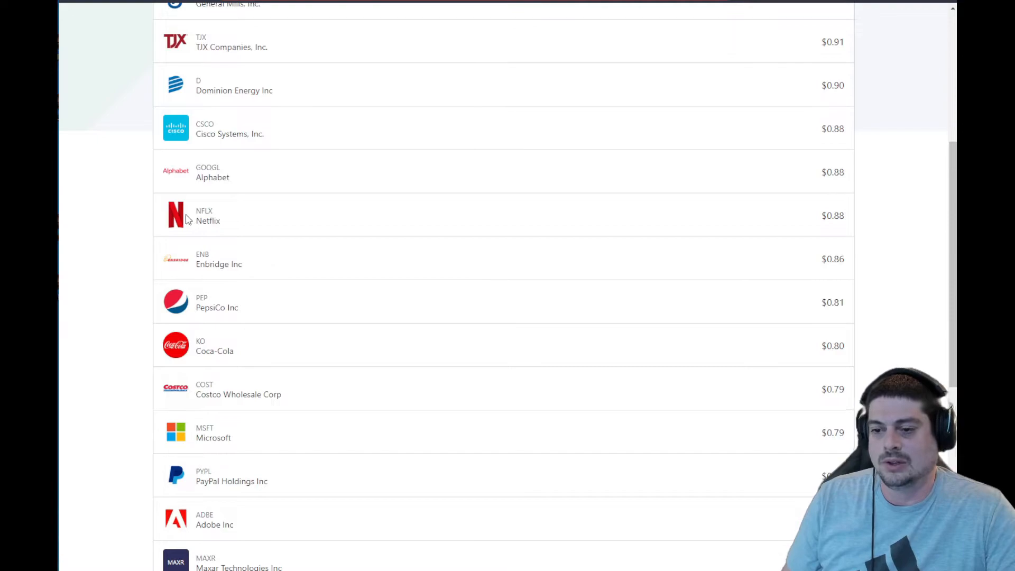
scroll("down", 3)
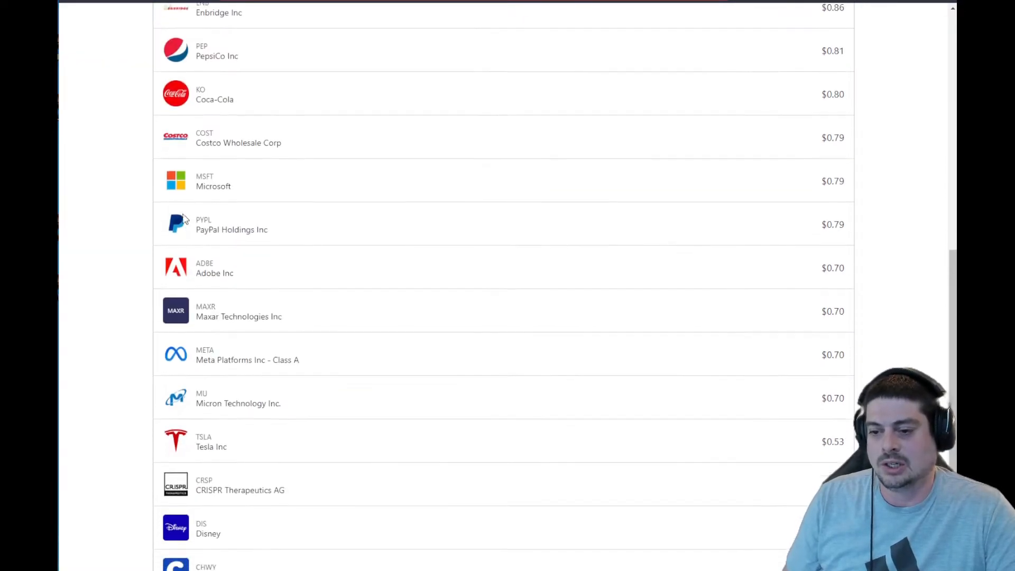
scroll("down", 3)
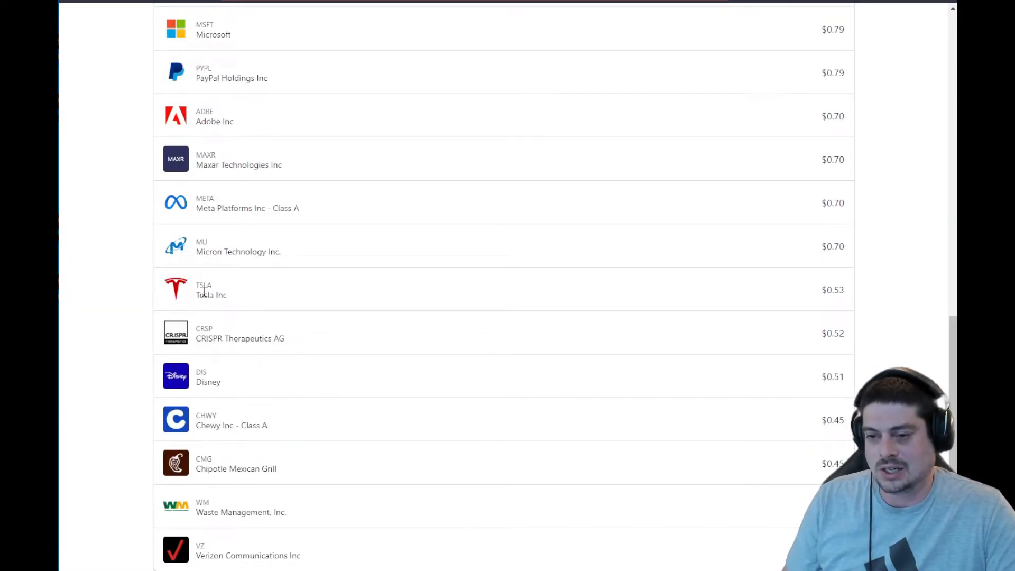
scroll("up", 3)
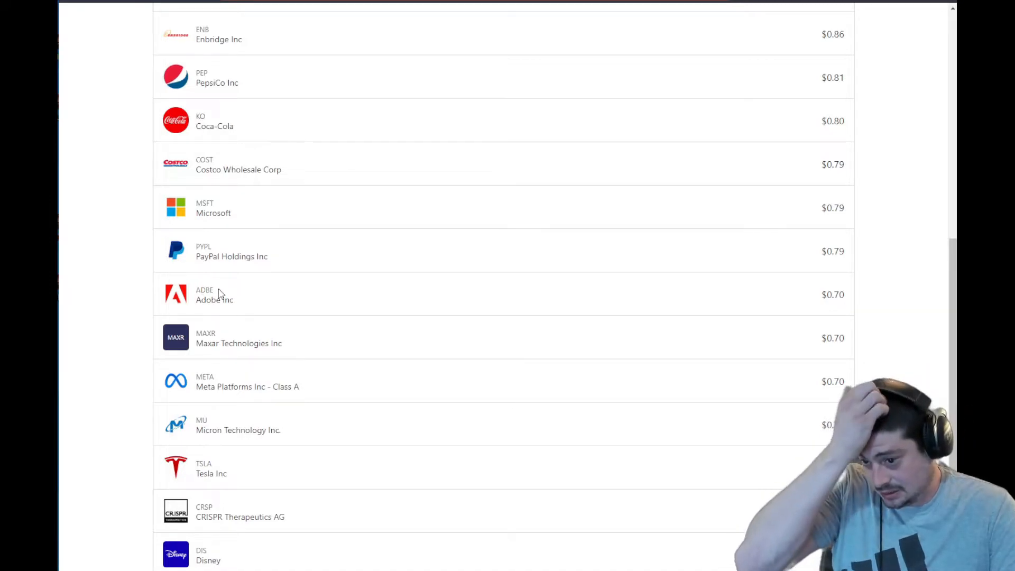
scroll("up", 3)
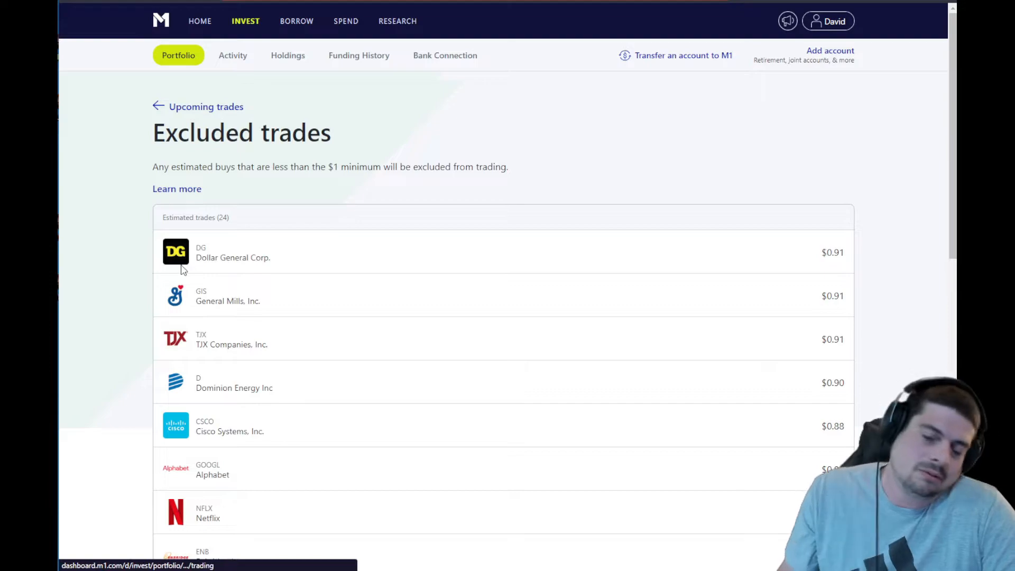
mouse_move(527, 213)
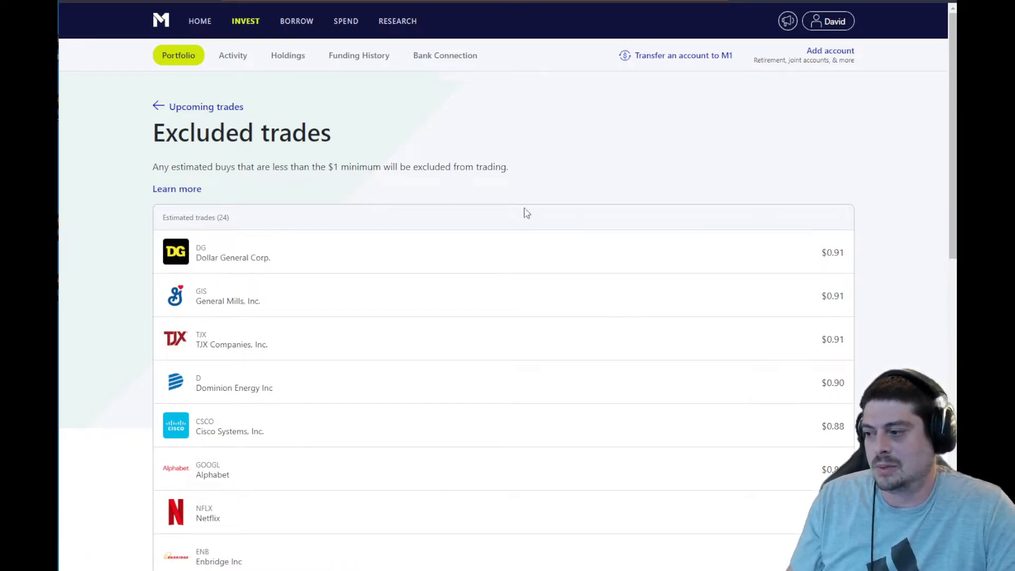
mouse_move(463, 348)
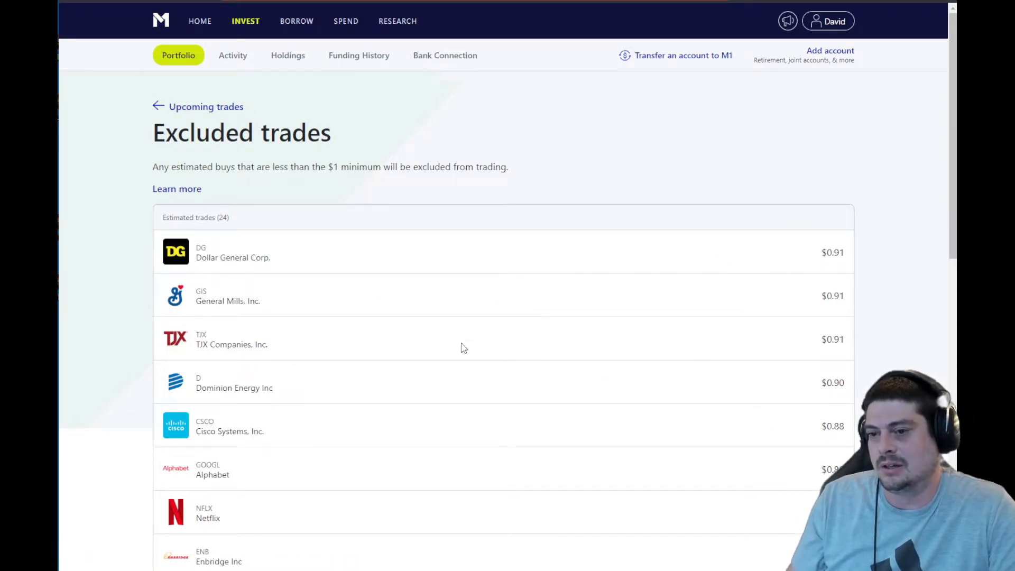
Return to the home dashboard and view the Owner's Rewards Credit Card balance and pending charges.
left_click(200, 21)
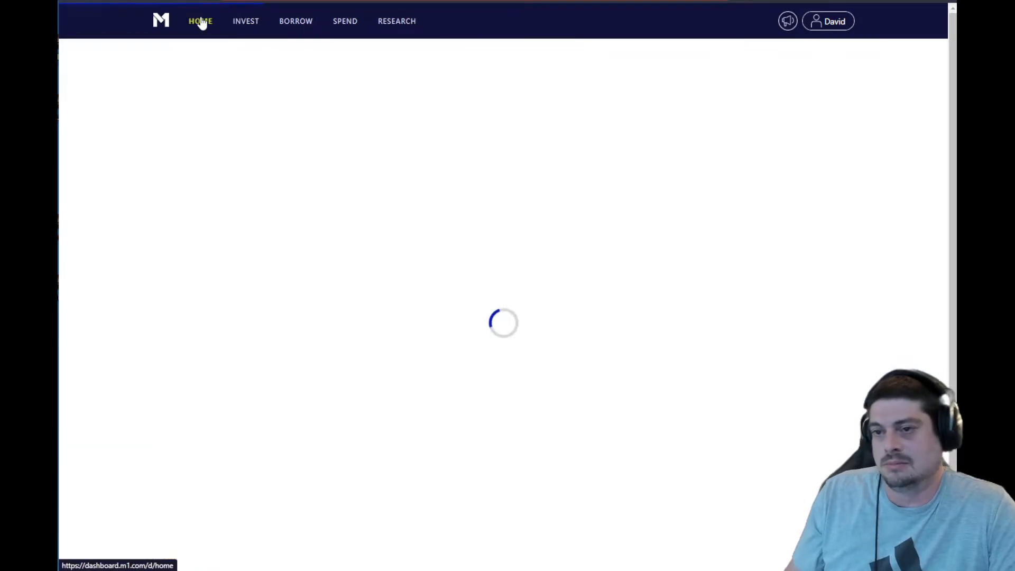
left_click(251, 21)
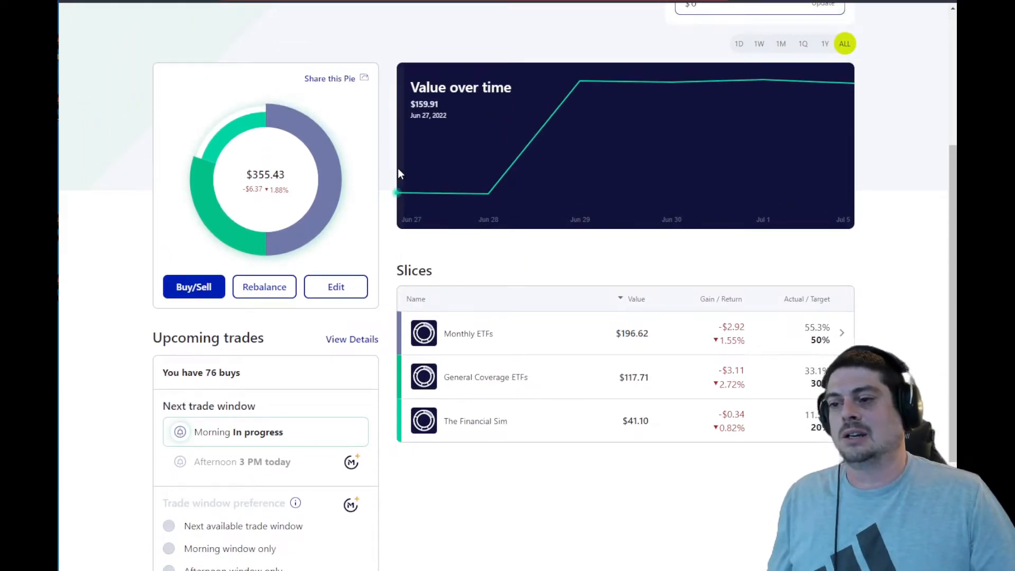
scroll("up", 3)
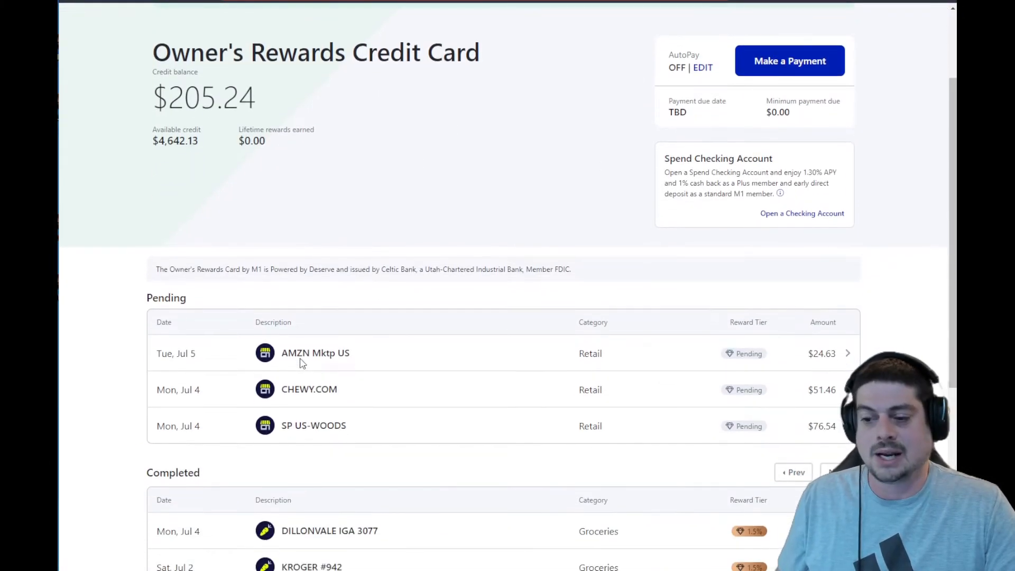
scroll("up", 3)
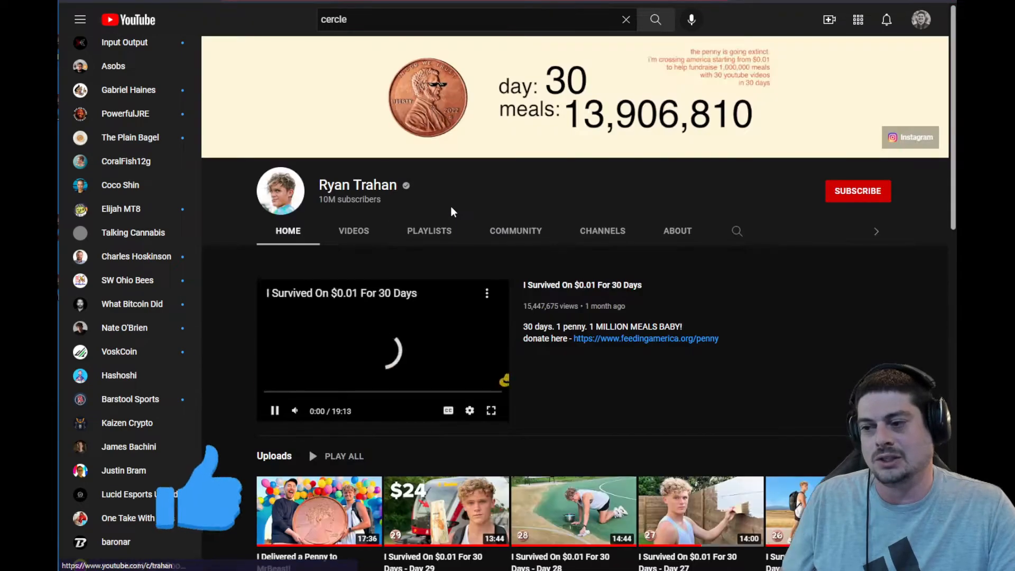
Browse the channel's Videos list of 30-day penny survival uploads.
left_click(354, 231)
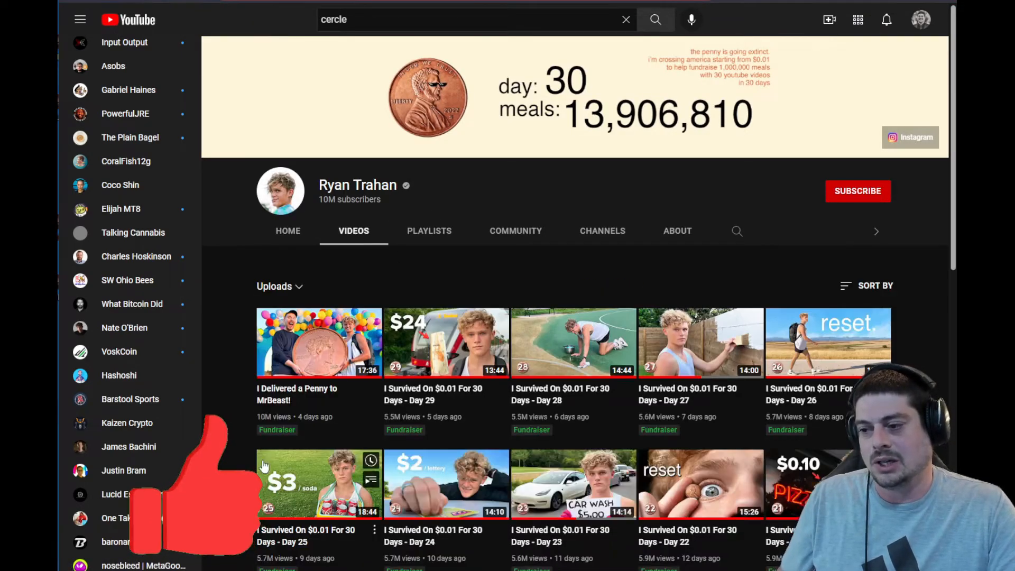
scroll("down", 3)
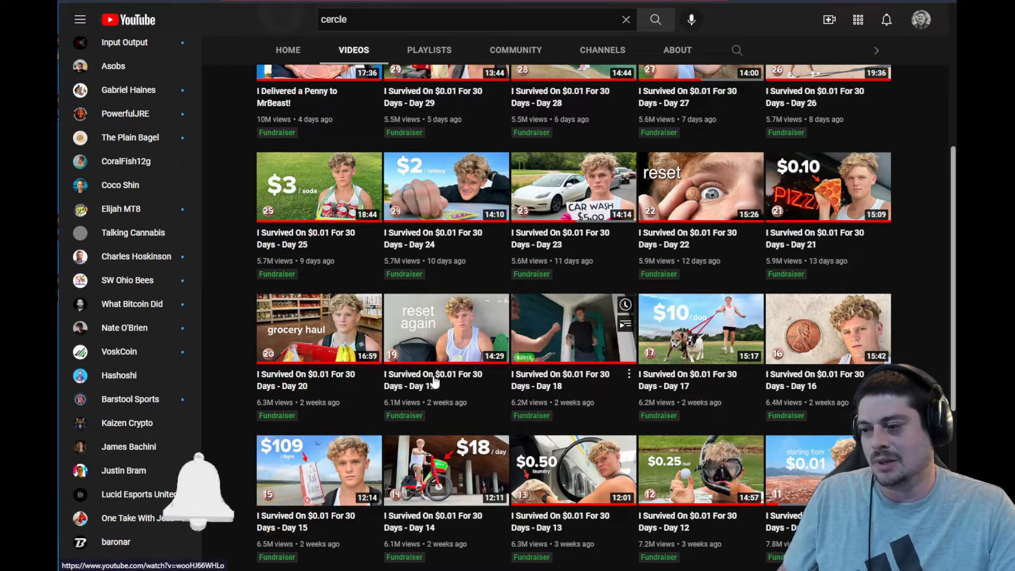
scroll("down", 3)
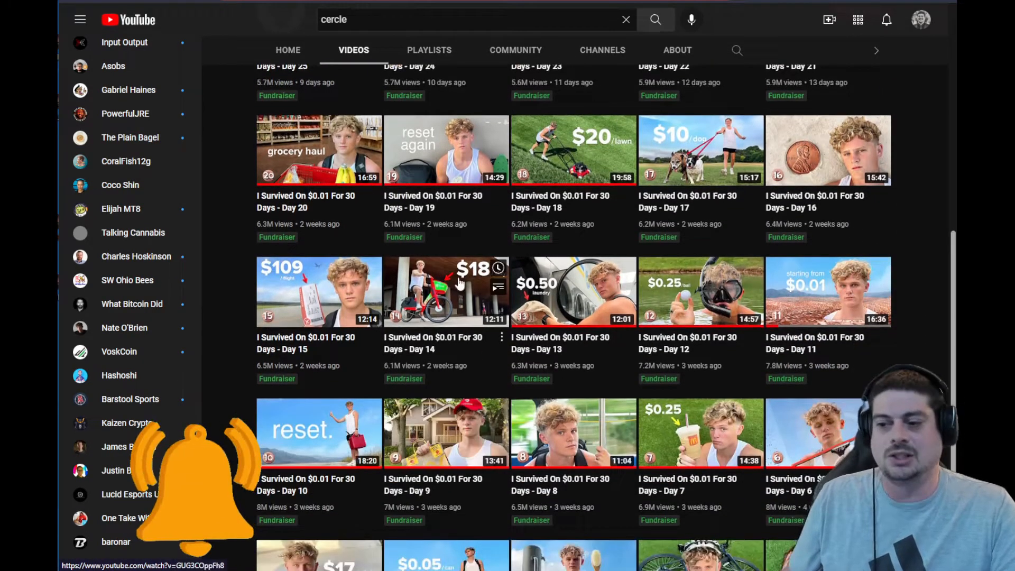
scroll("down", 3)
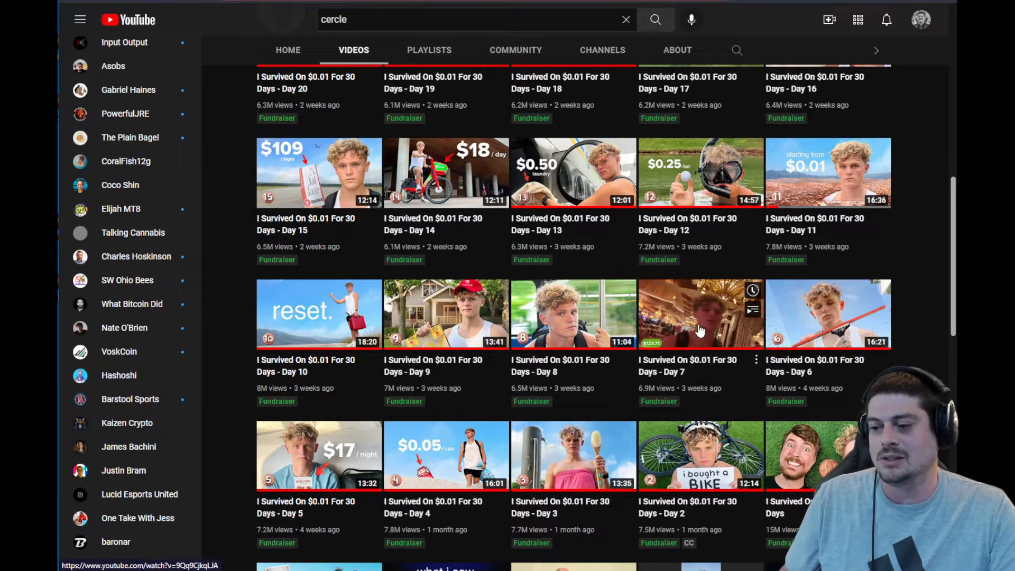
scroll("up", 3)
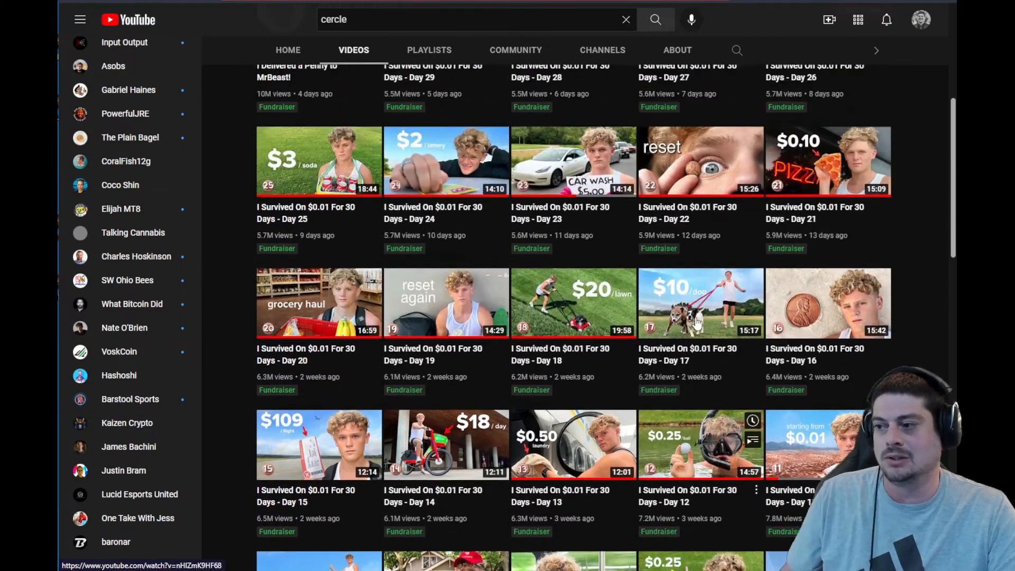
scroll("up", 3)
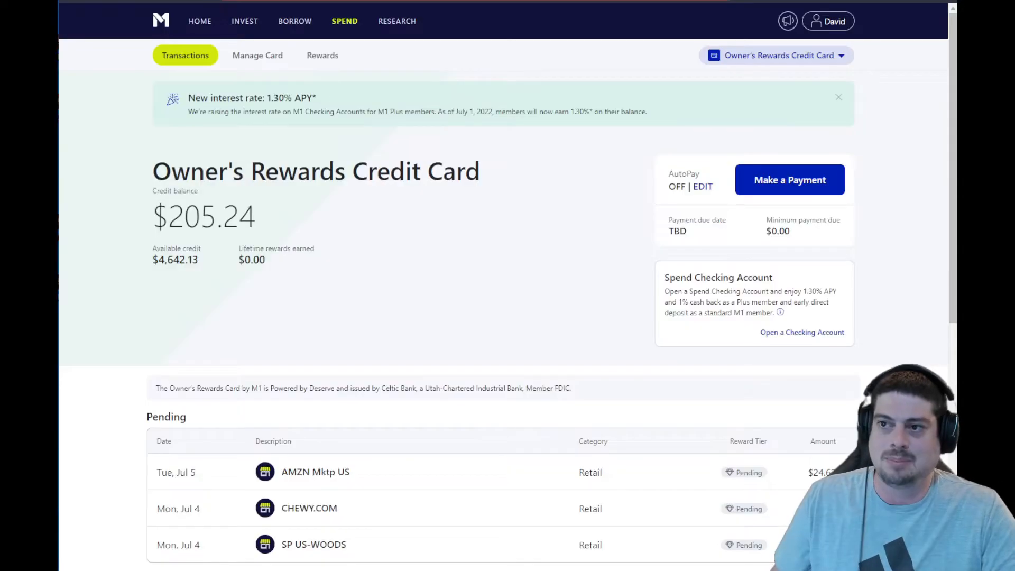
Review the card's pending rewards and the cash-back stock lists in and outside the portfolio.
scroll("down", 3)
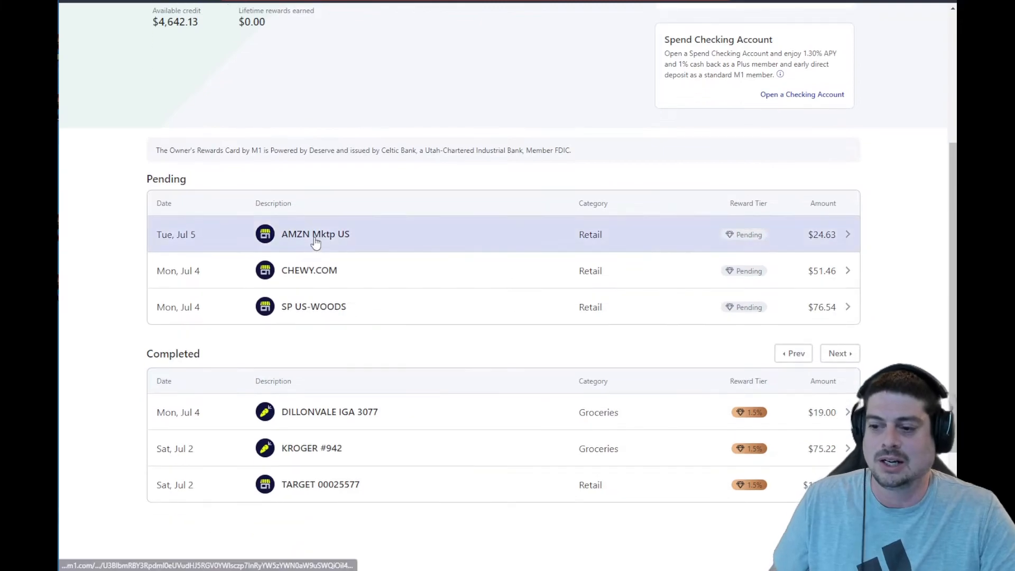
left_click(326, 54)
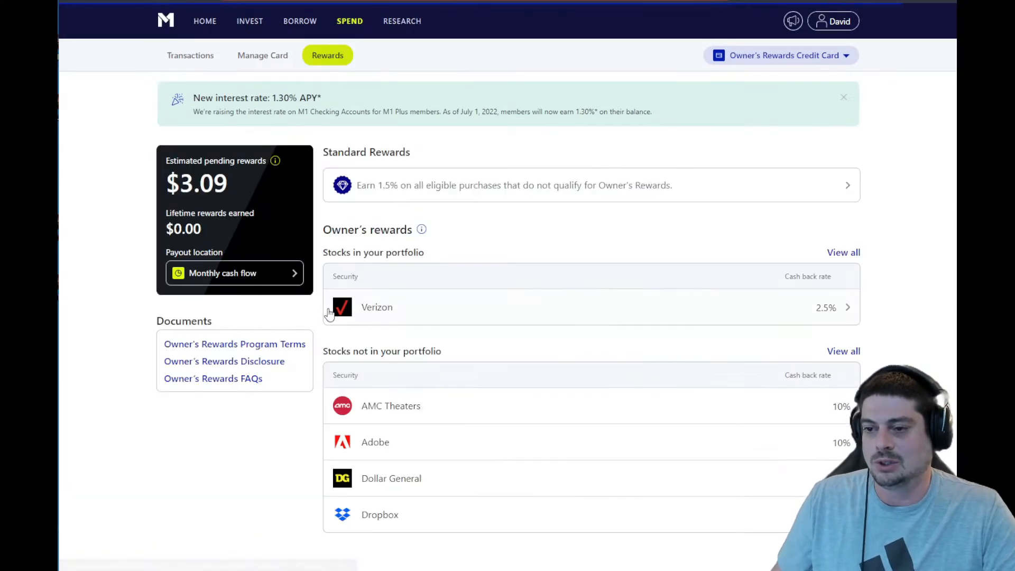
scroll("down", 3)
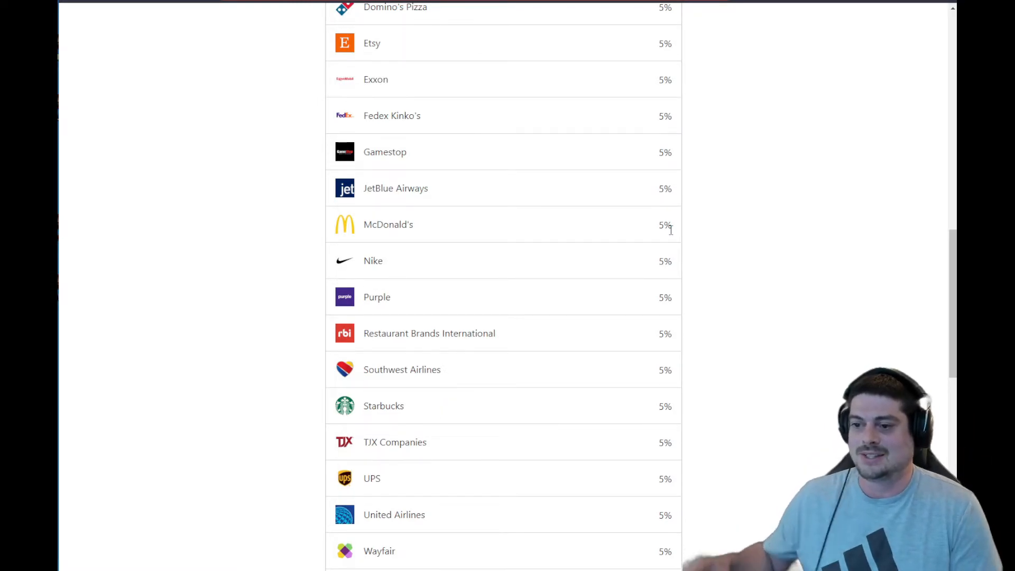
mouse_move(613, 212)
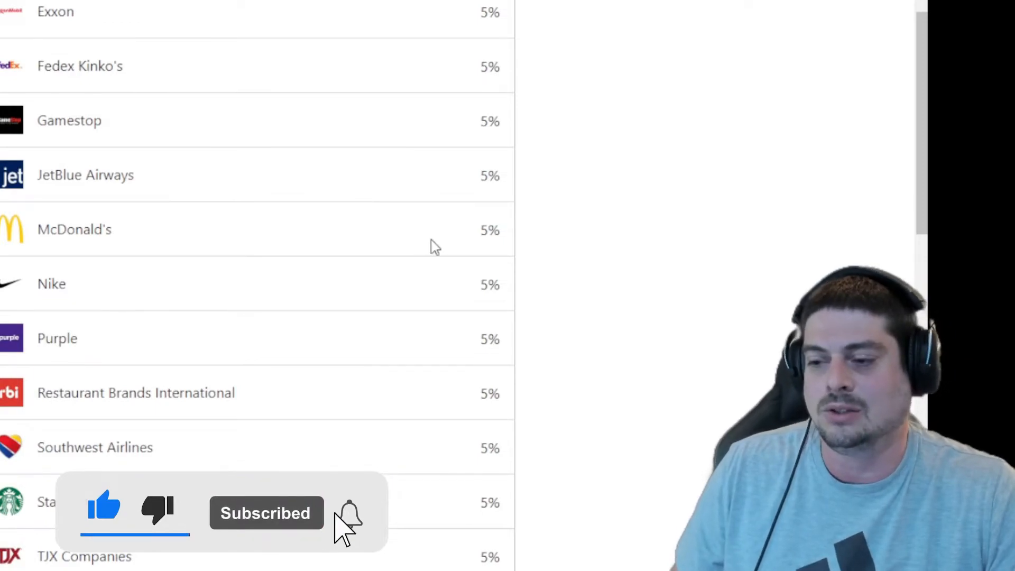
scroll("up", 3)
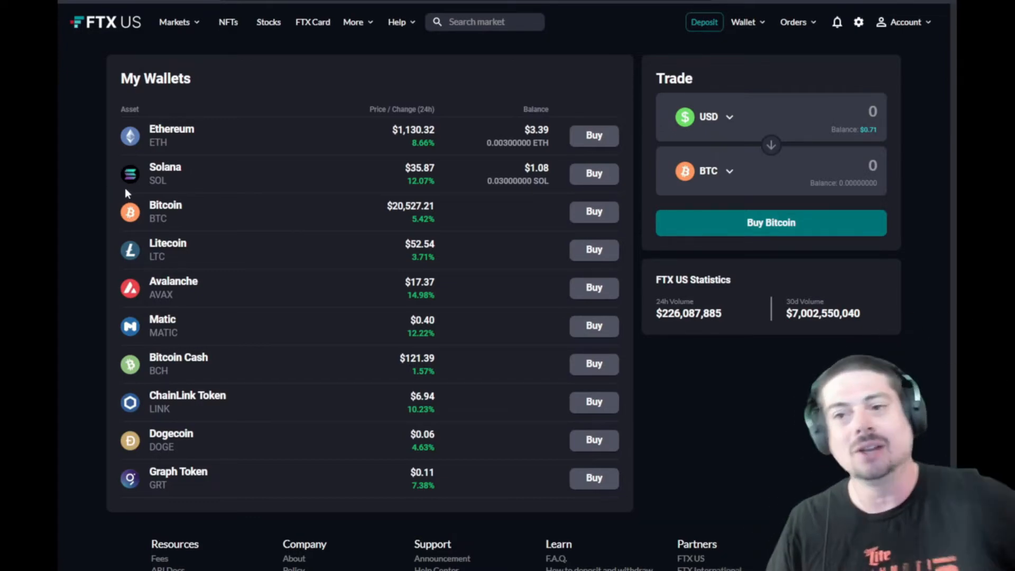
mouse_move(279, 65)
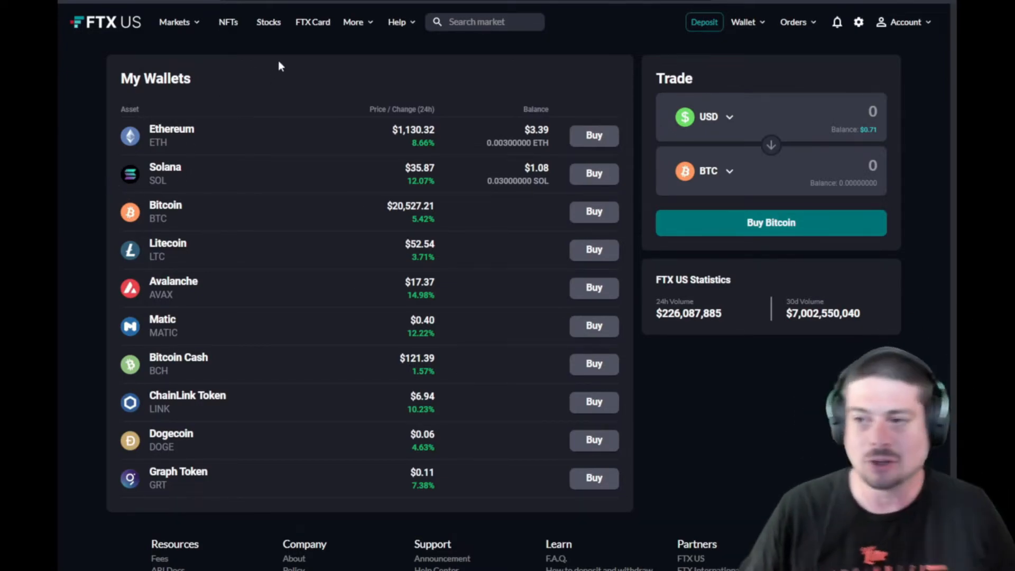
View the coming-soon Stocks page and the FTX Card settings with no transactions.
left_click(268, 21)
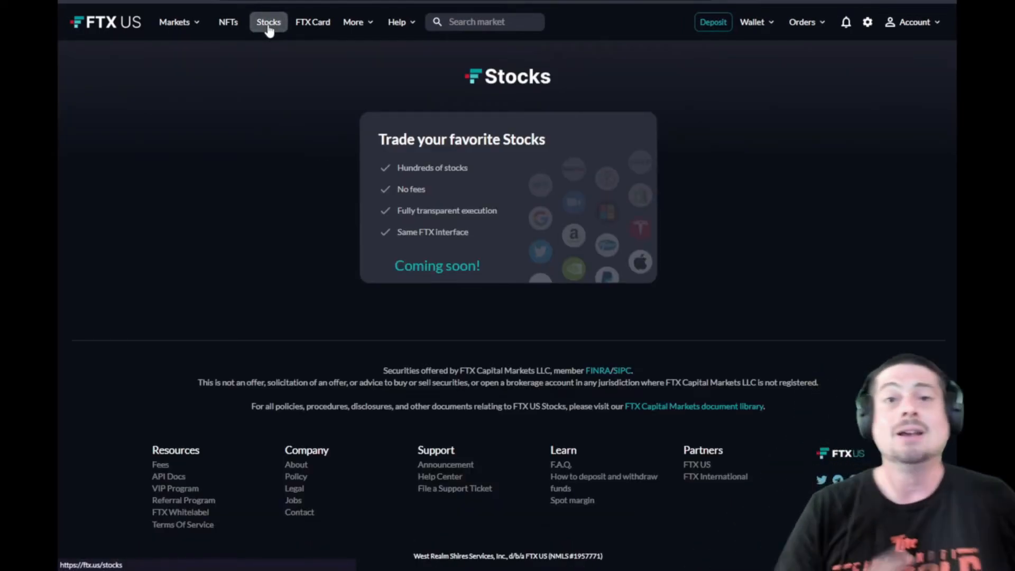
mouse_move(705, 299)
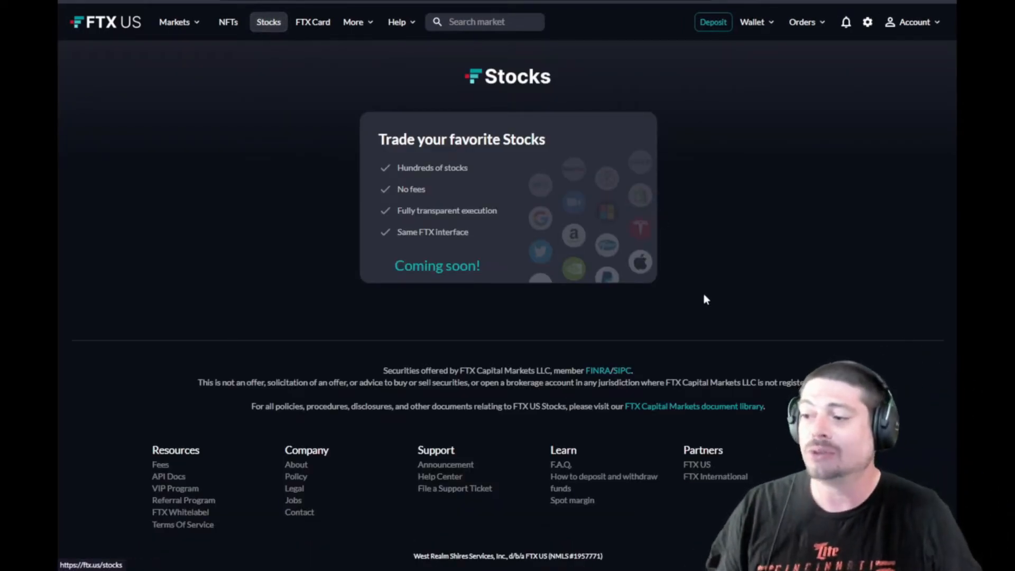
mouse_move(605, 144)
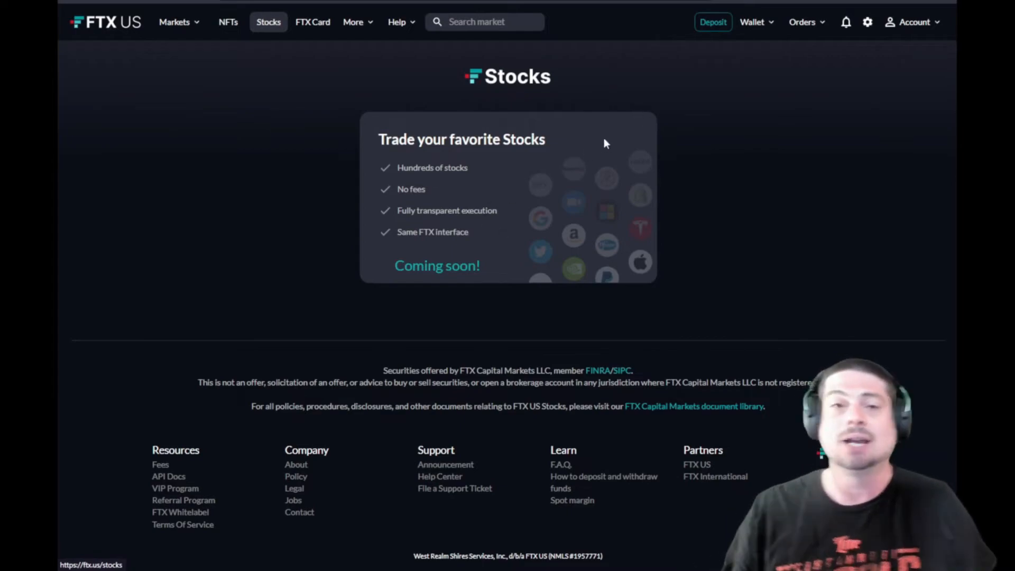
mouse_move(411, 179)
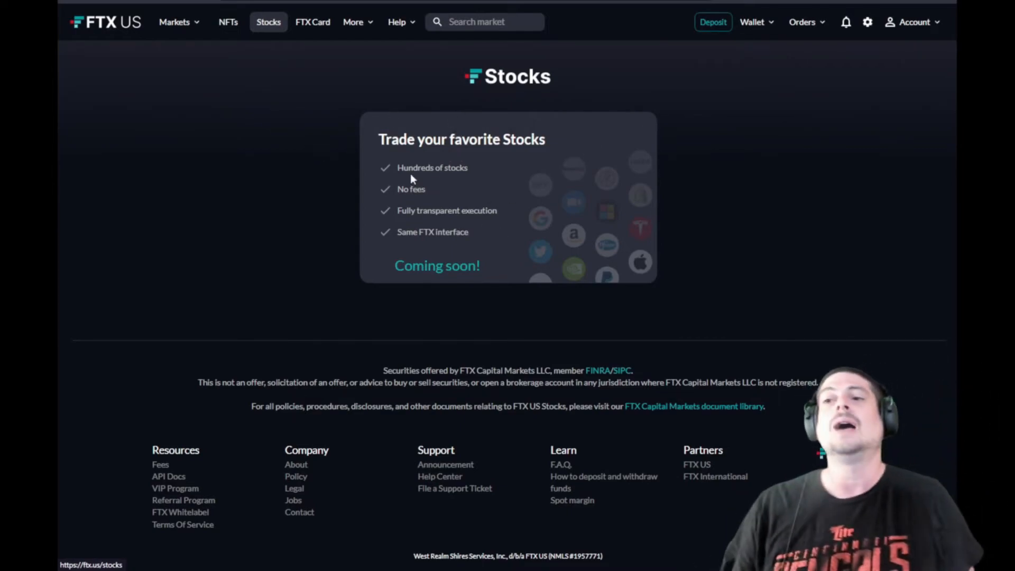
mouse_move(313, 21)
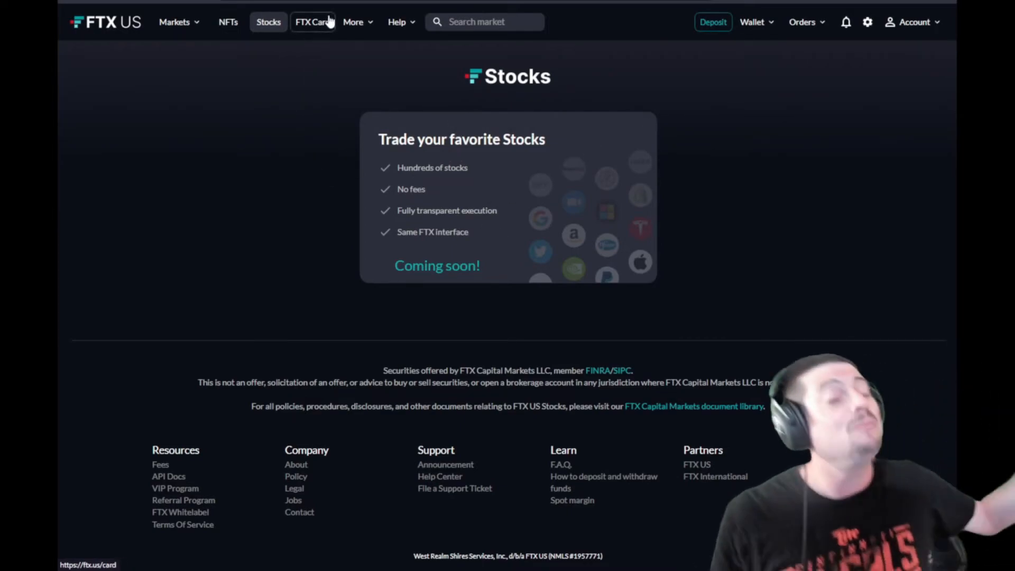
left_click(312, 22)
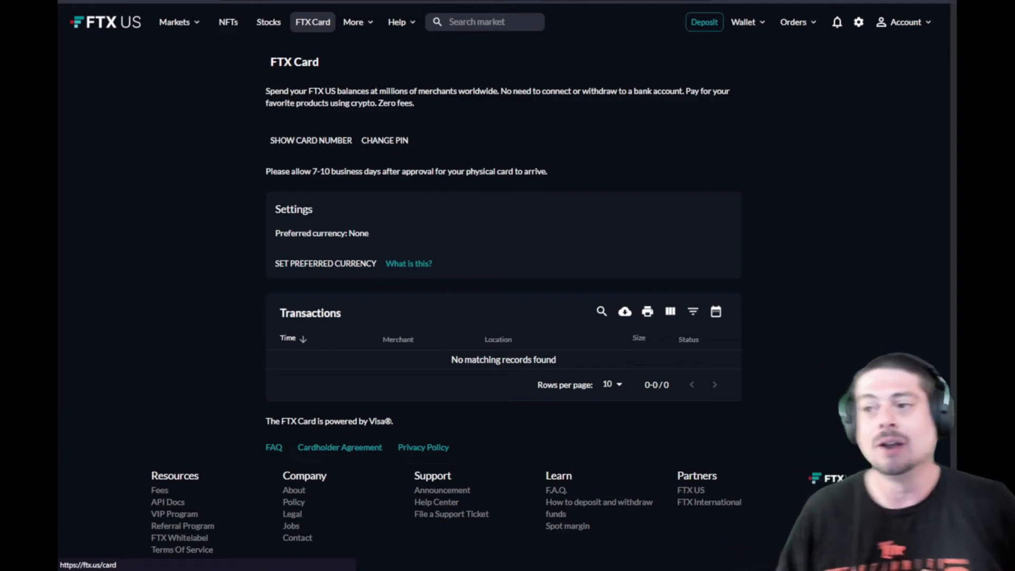
mouse_move(310, 139)
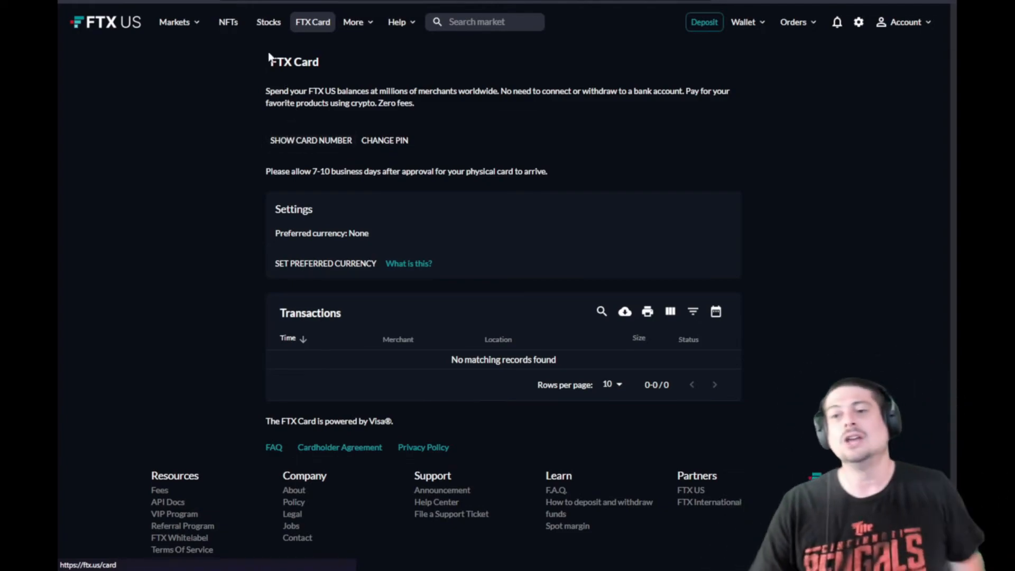
mouse_move(193, 71)
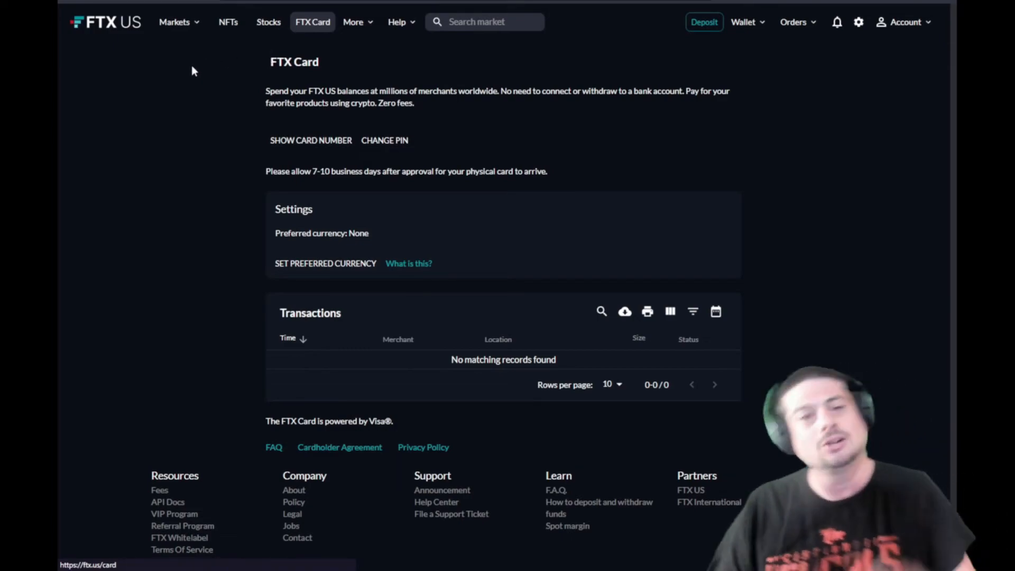
left_click(174, 21)
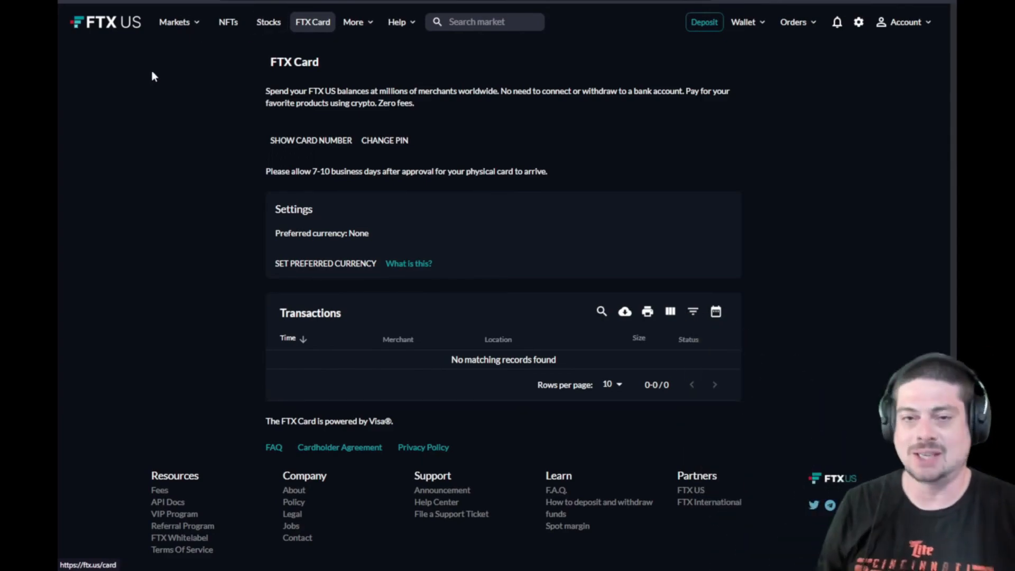
Land on the NFT marketplace with the More menu's additional features listed.
left_click(229, 21)
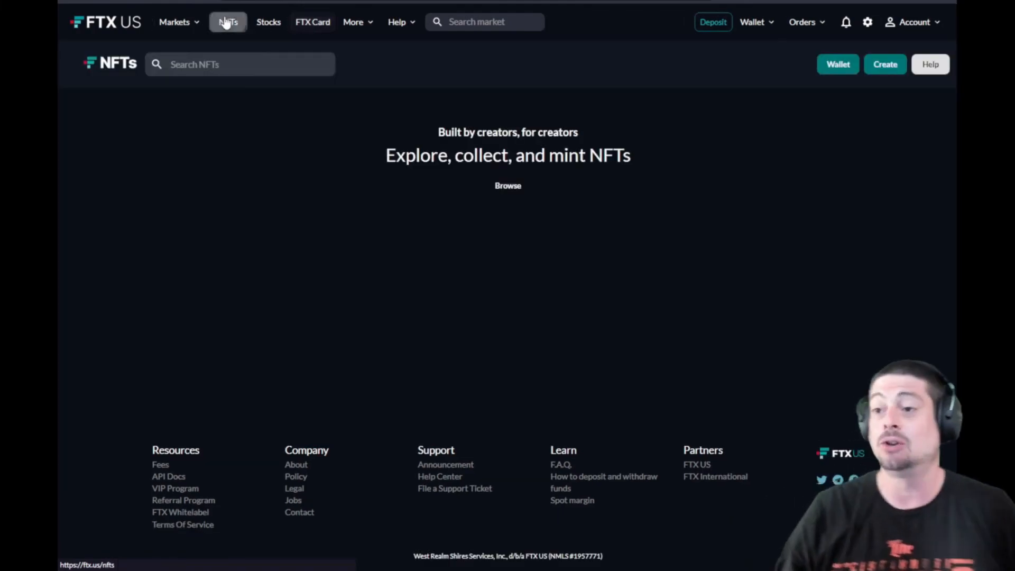
left_click(353, 21)
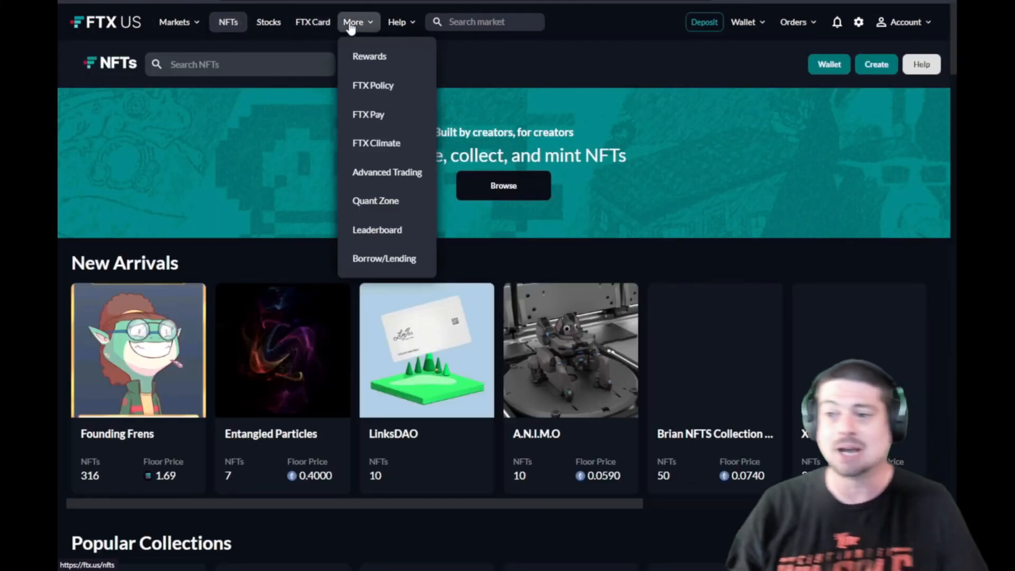